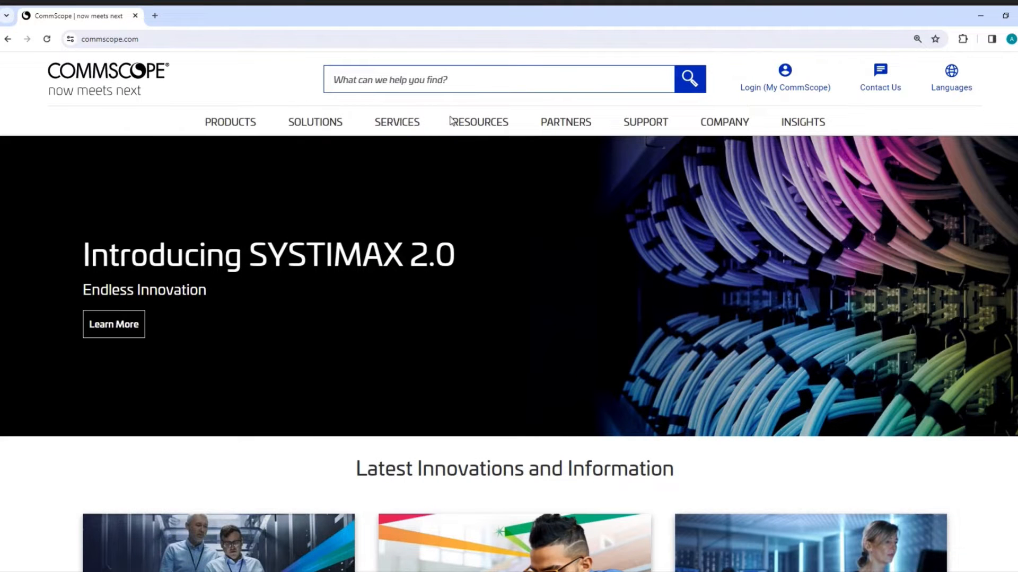
Navigate from Resources to the site's Calculators page listing the fiber tools
click(479, 122)
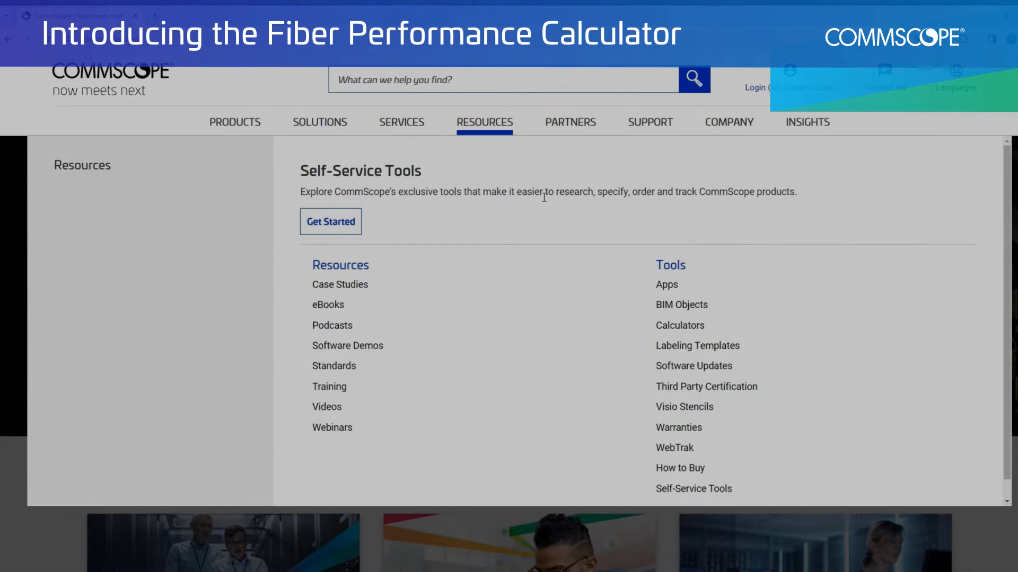
click(678, 325)
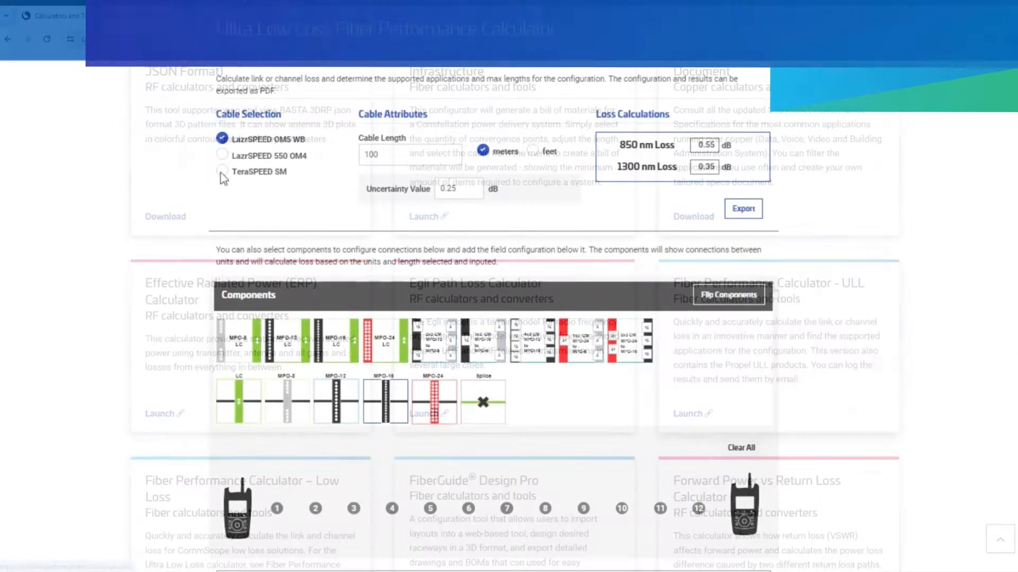
Try TeraSPEED SM and LazrSPEED 550 OM4, then settle on LazrSPEED OM5 WB at 55 m cable length
click(222, 171)
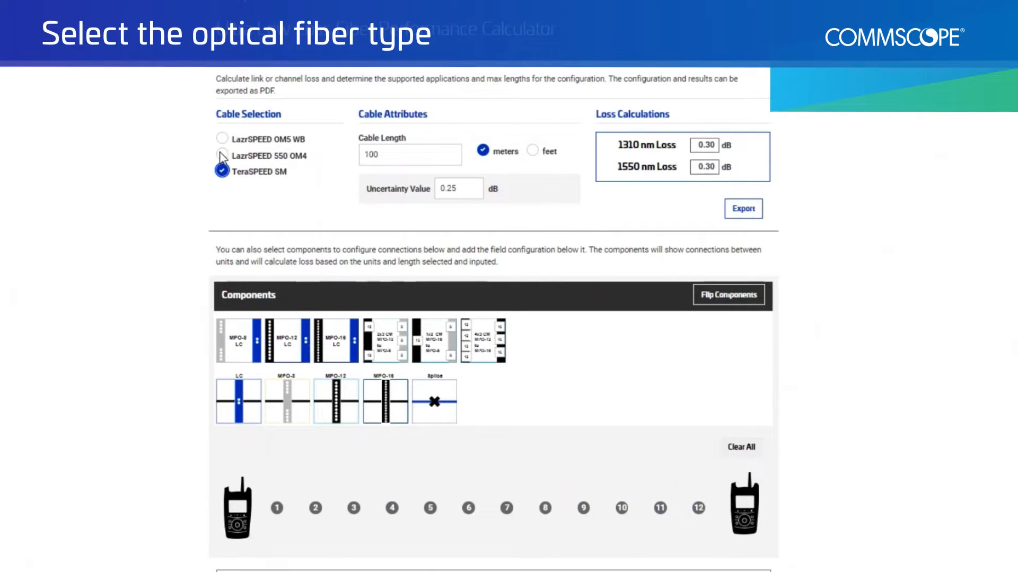
click(222, 156)
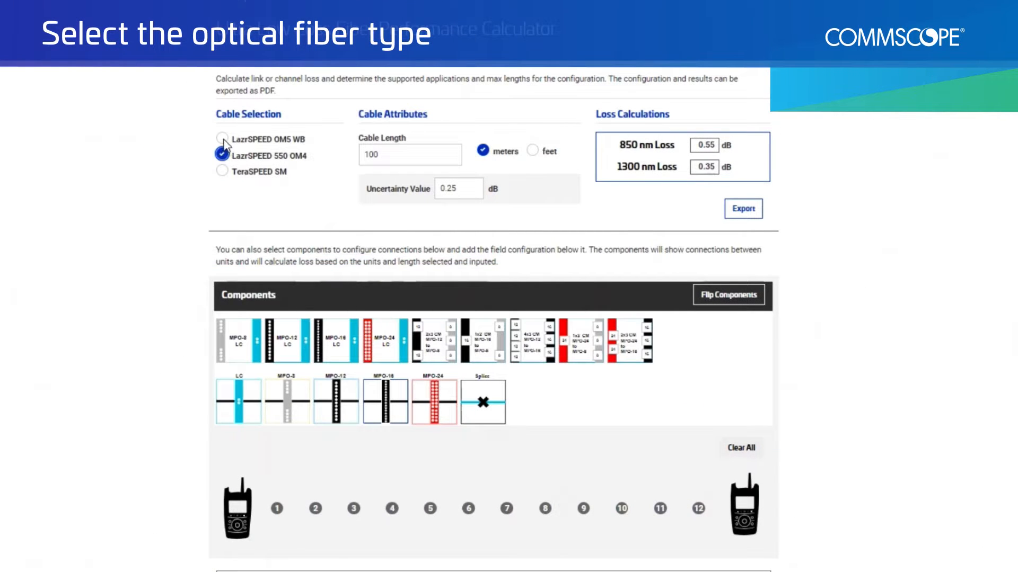
click(222, 139)
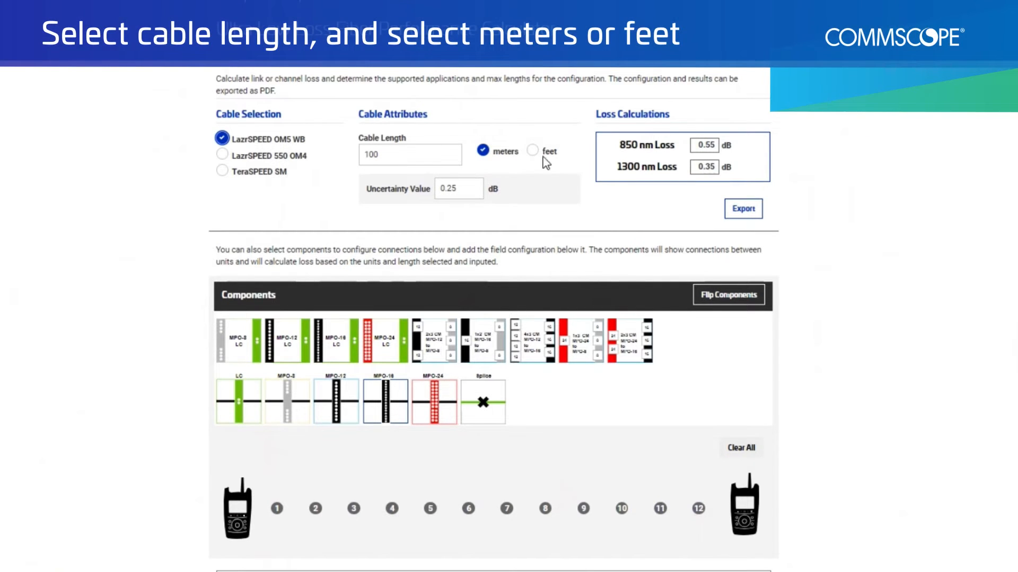
click(410, 154)
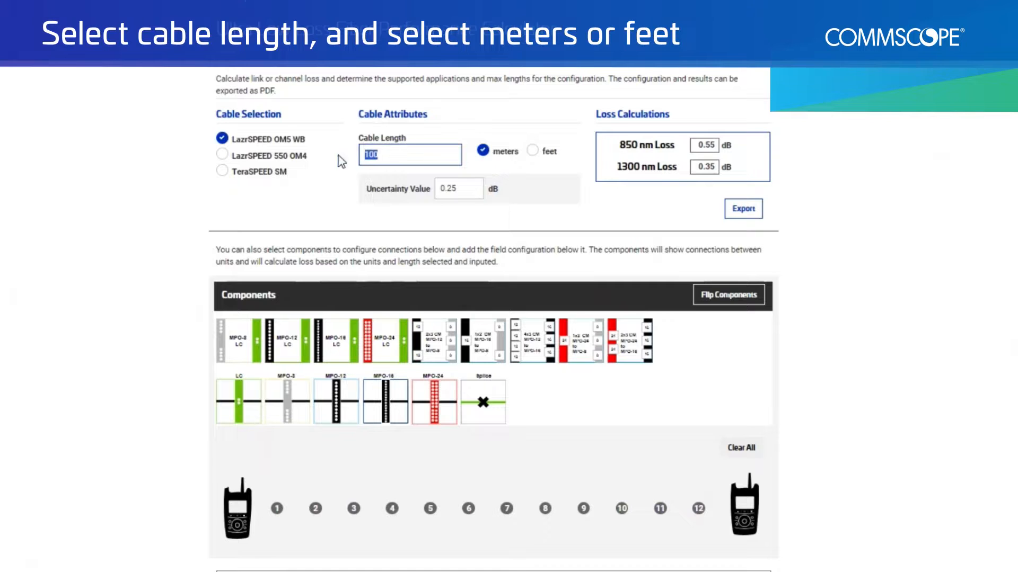
text(55)
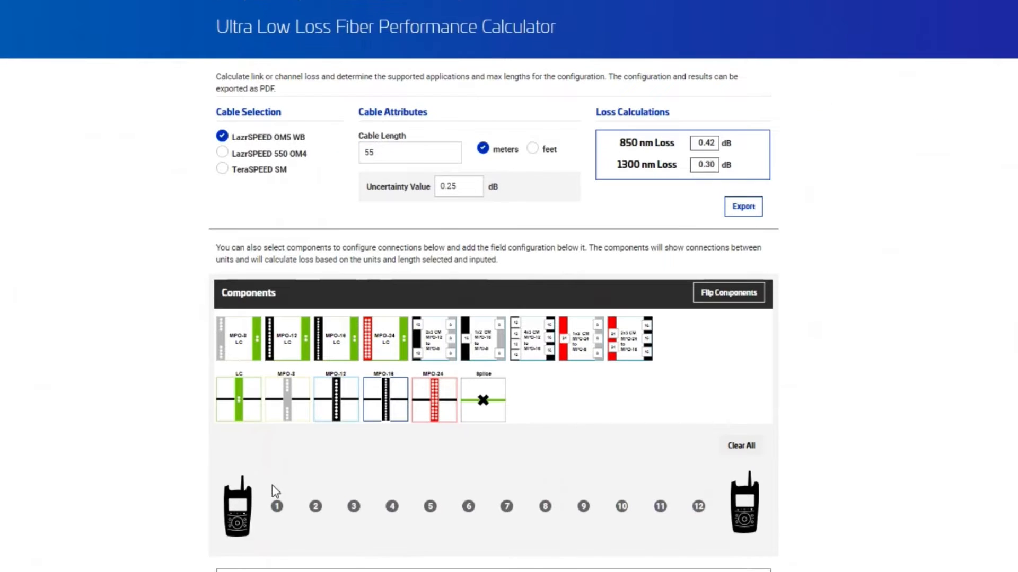
mouse_move(296, 336)
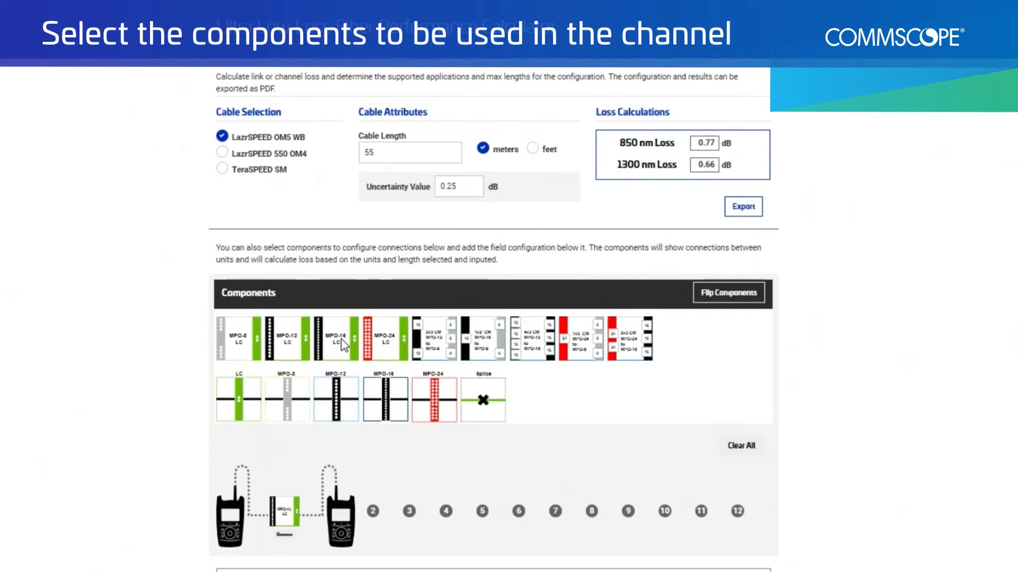
Flip components, add a second MPO-8 LC module (losses 1.02/0.91 dB), restore orientation and view the applications chart
click(726, 293)
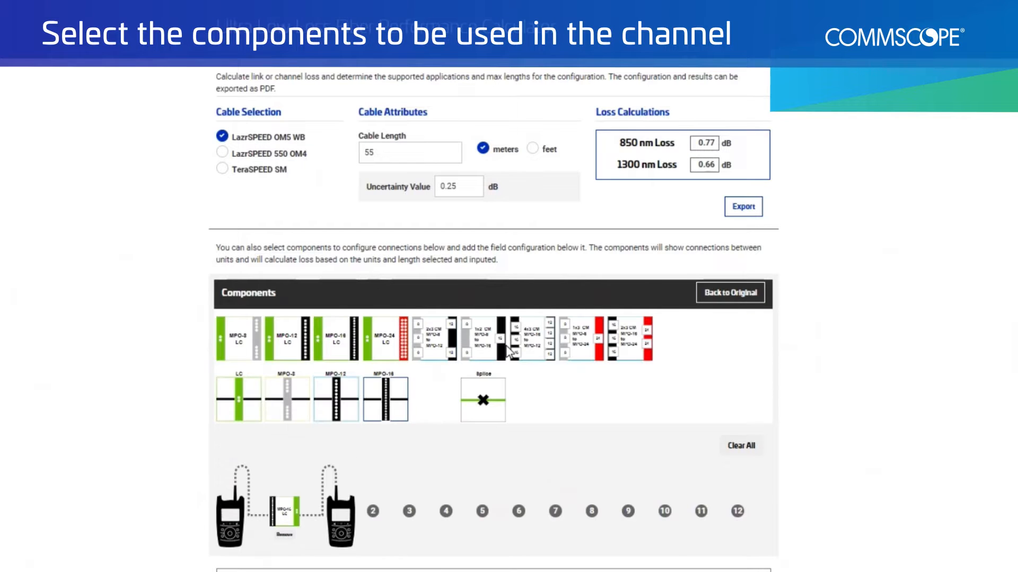
click(385, 338)
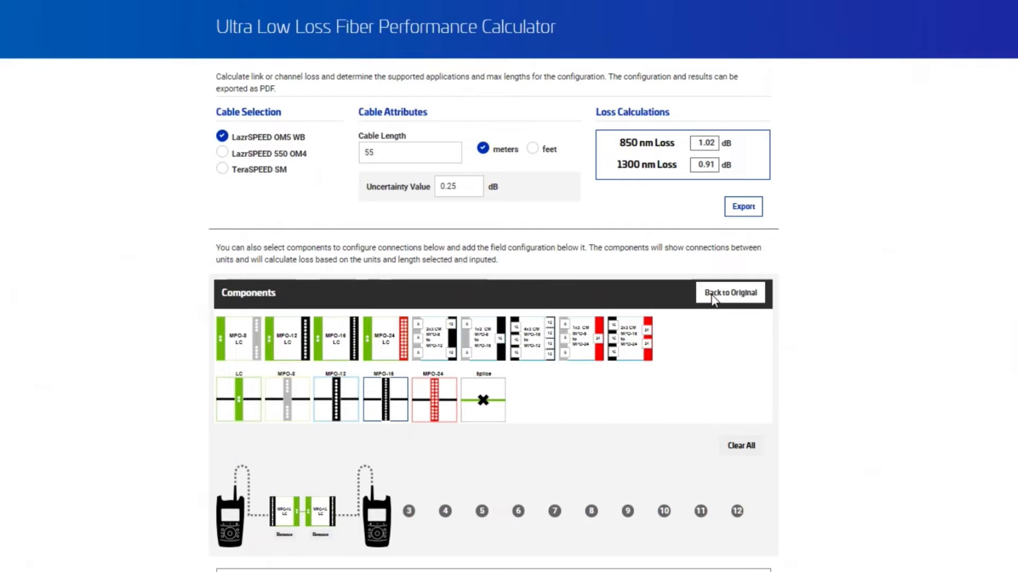
click(729, 292)
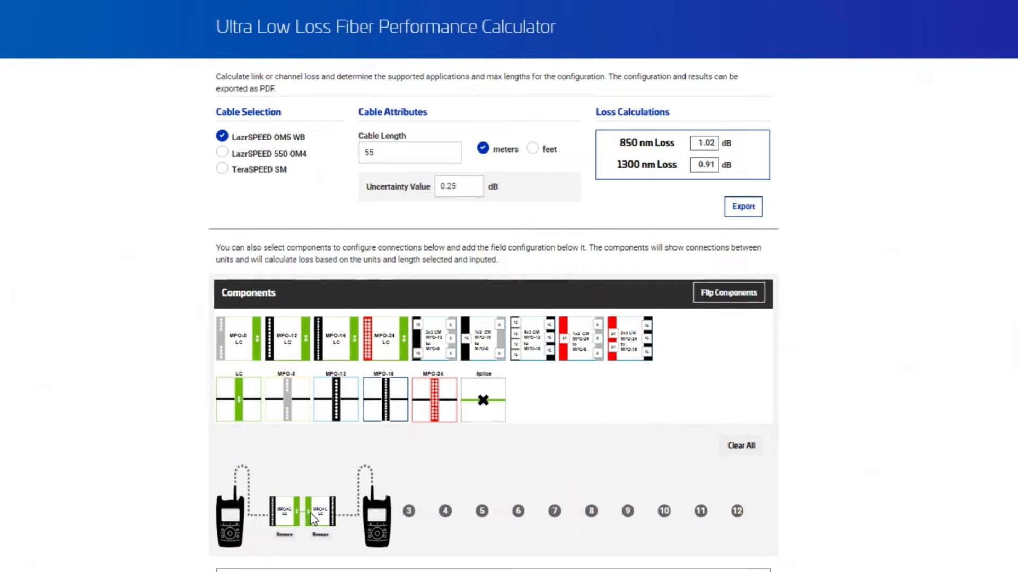
mouse_move(375, 472)
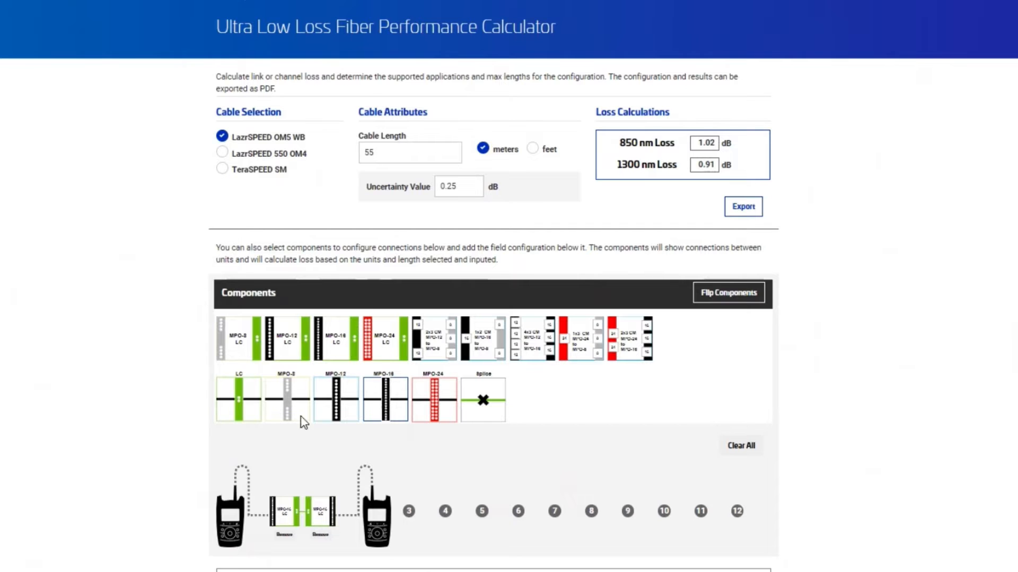
scroll(down, 3)
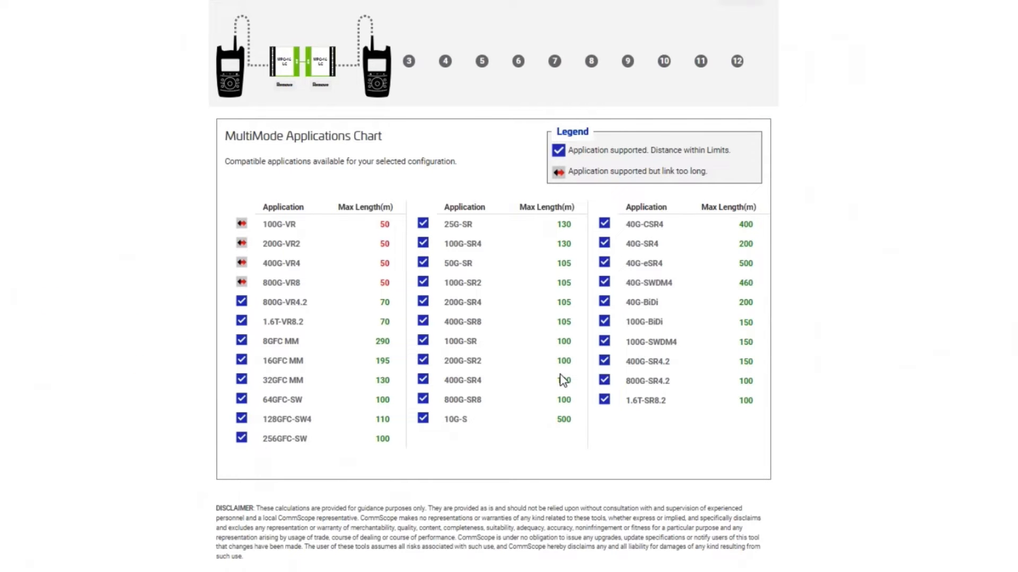
Export 8 links in 5-unit increments, trunk 'Leaf S', with start location, generating the PDF report
click(777, 402)
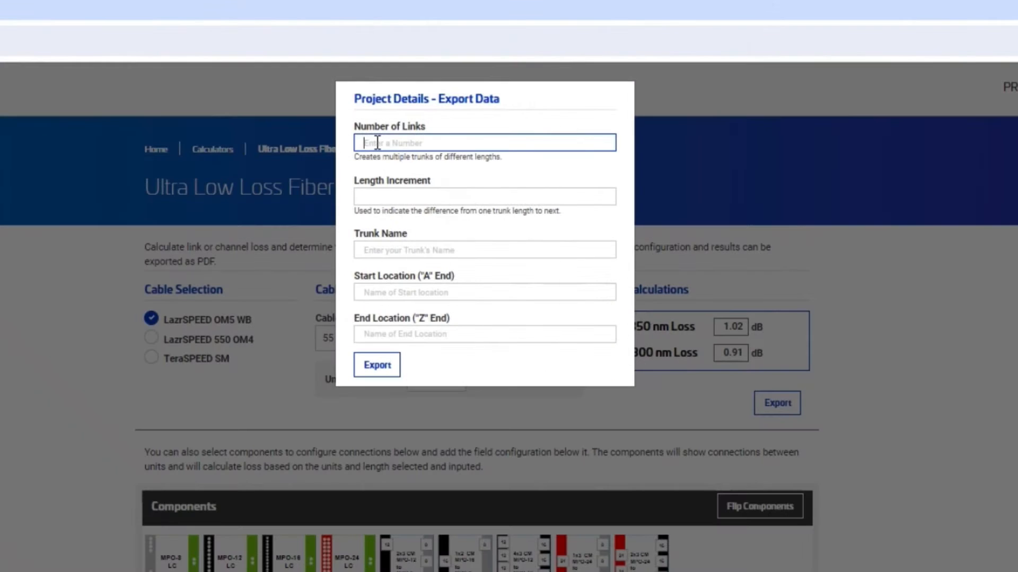
text(8)
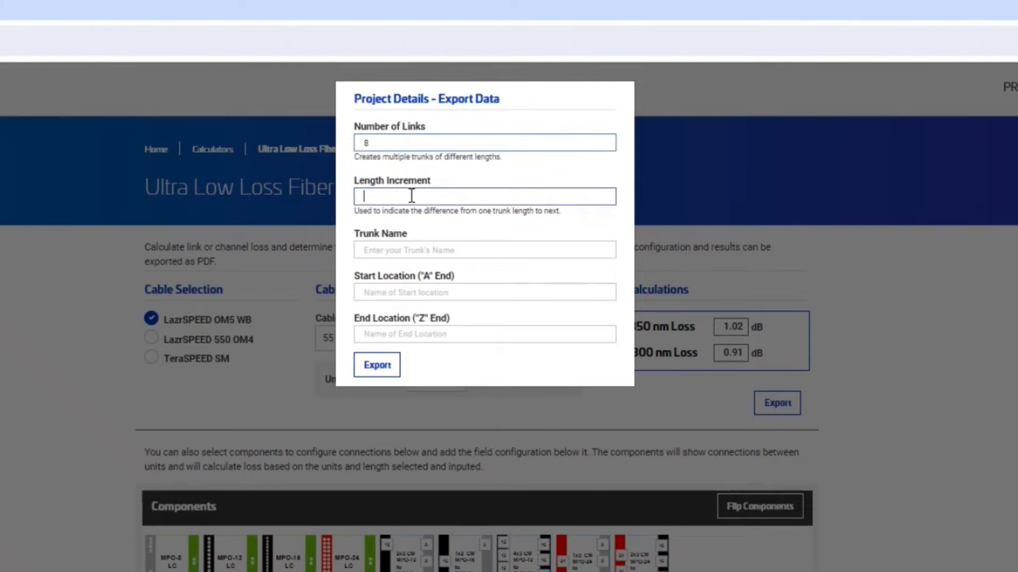
text(5)
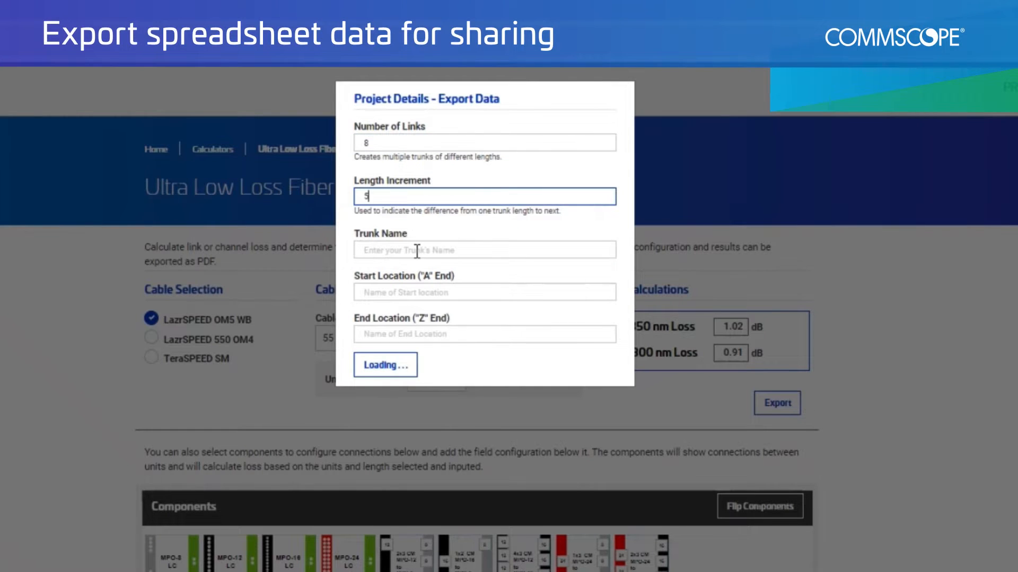
text(Leaf S)
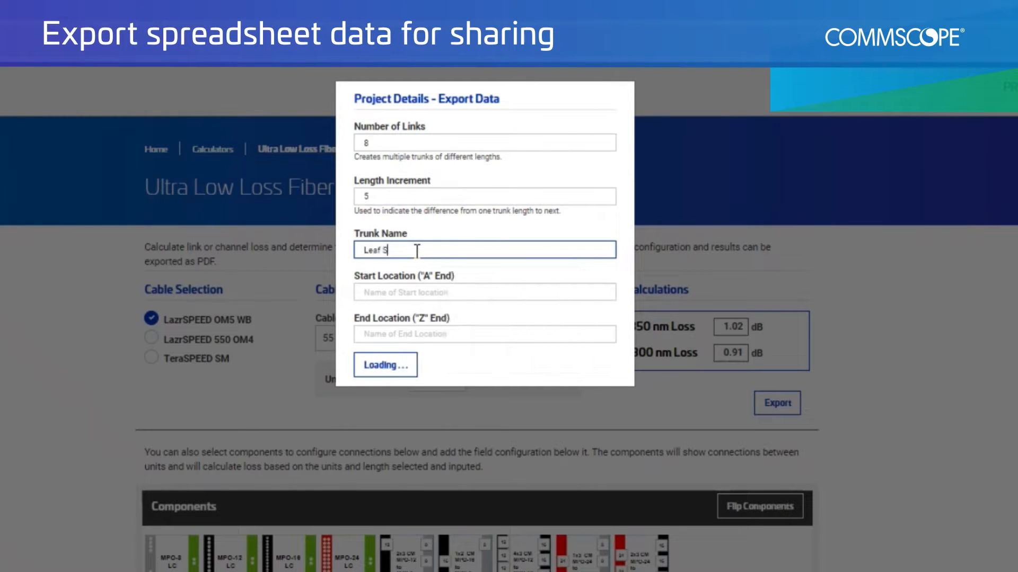
click(484, 291)
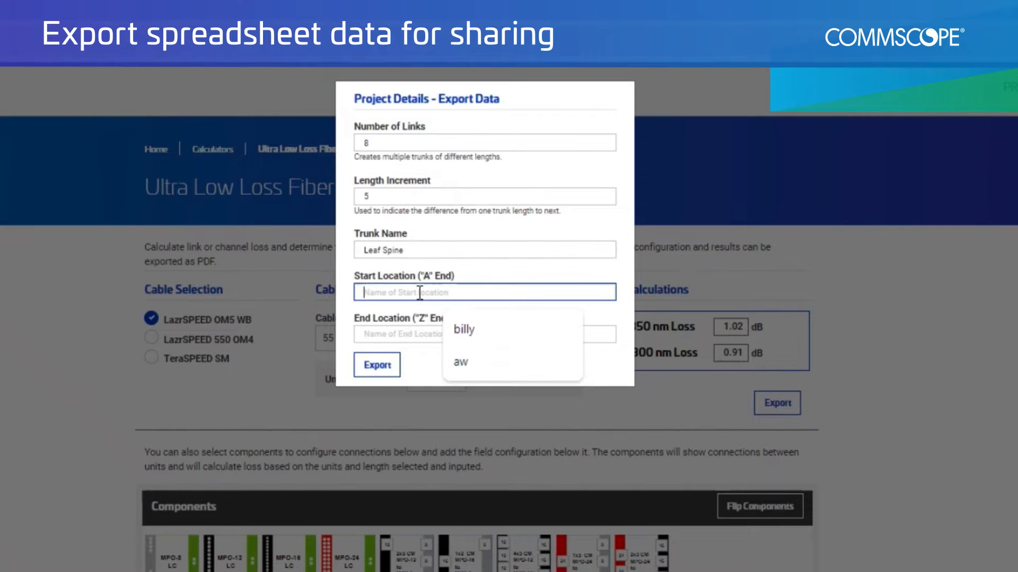
text(s)
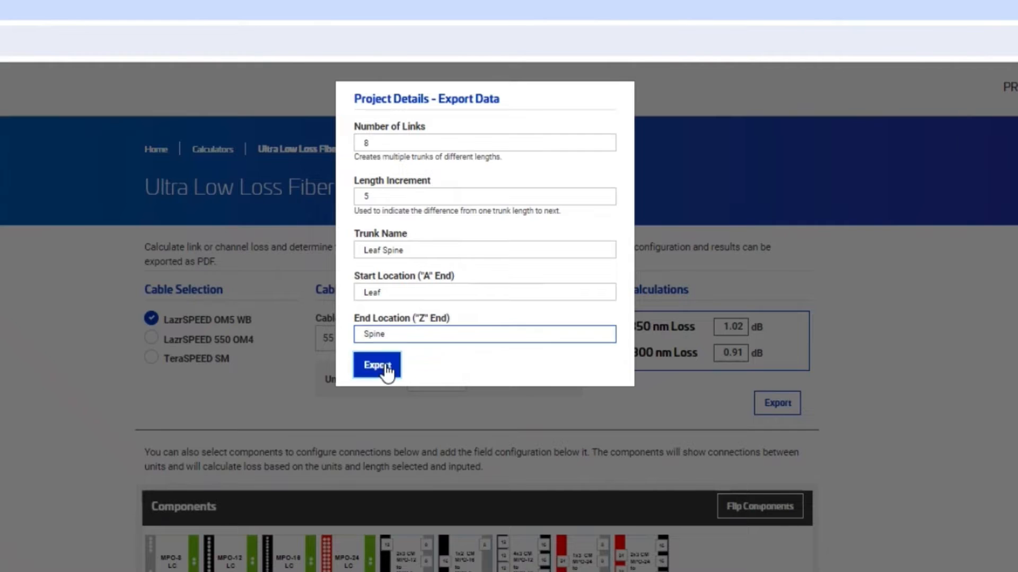
click(376, 365)
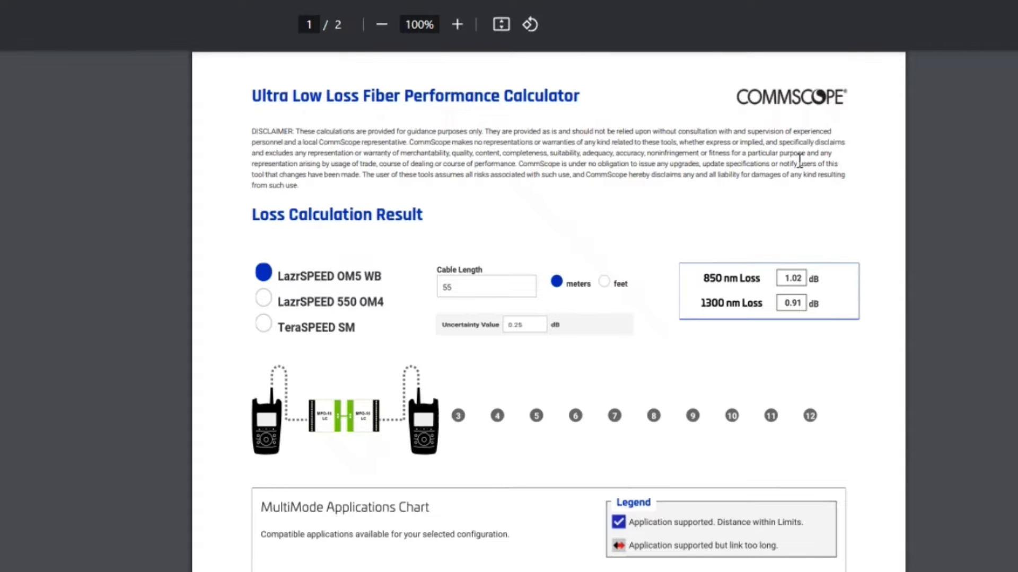
Scroll the exported PDF report down to the multimode applications chart
scroll(down, 3)
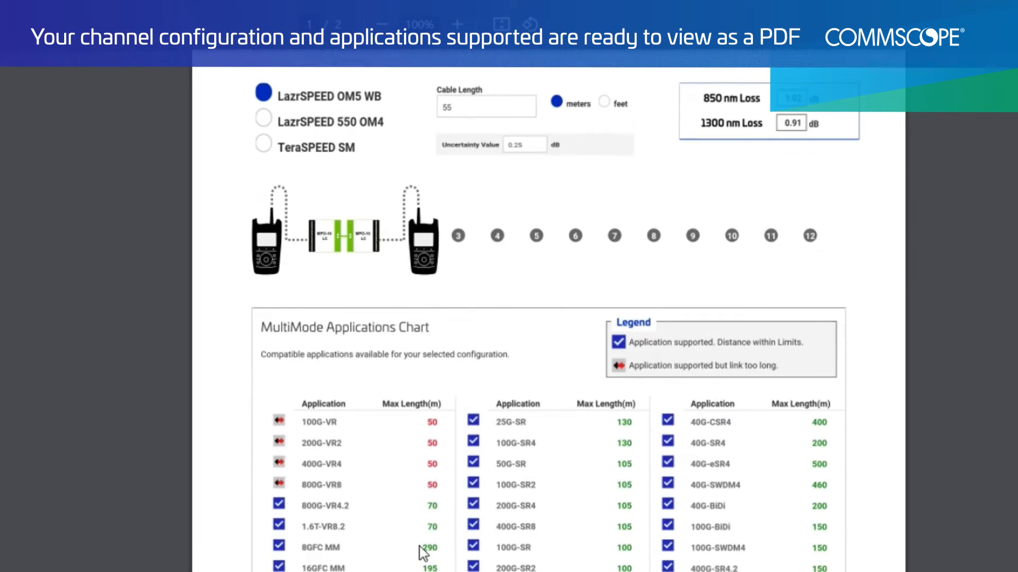
mouse_move(314, 485)
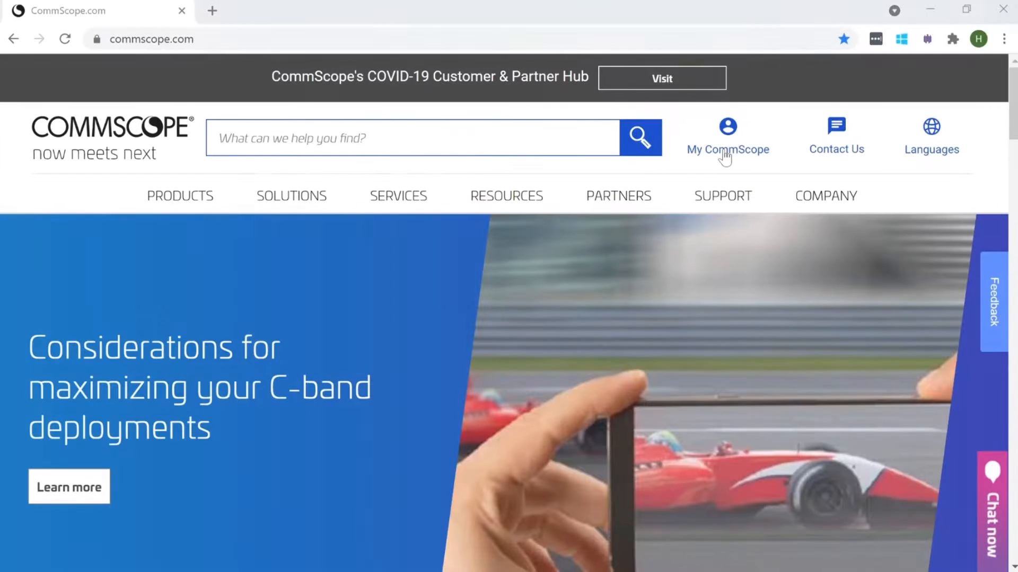
Go to My CommScope and launch FiberGuide Design Pro from My Applications
click(728, 136)
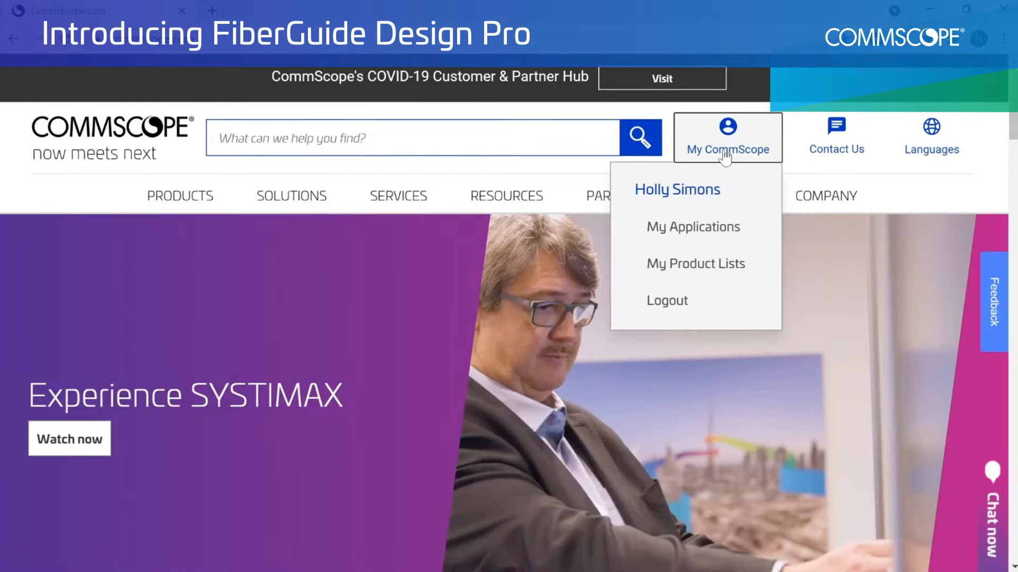
mouse_move(693, 226)
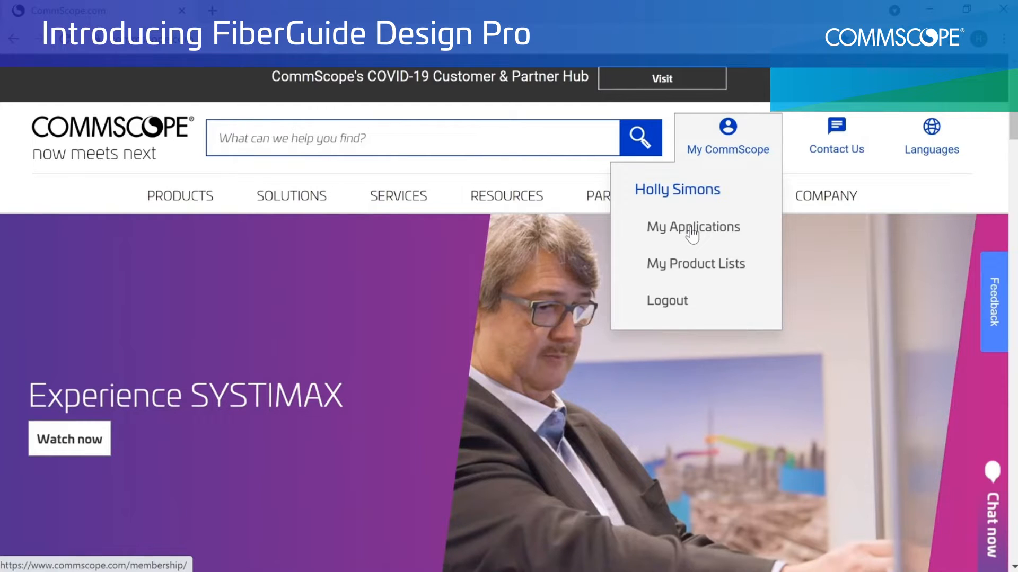
click(693, 226)
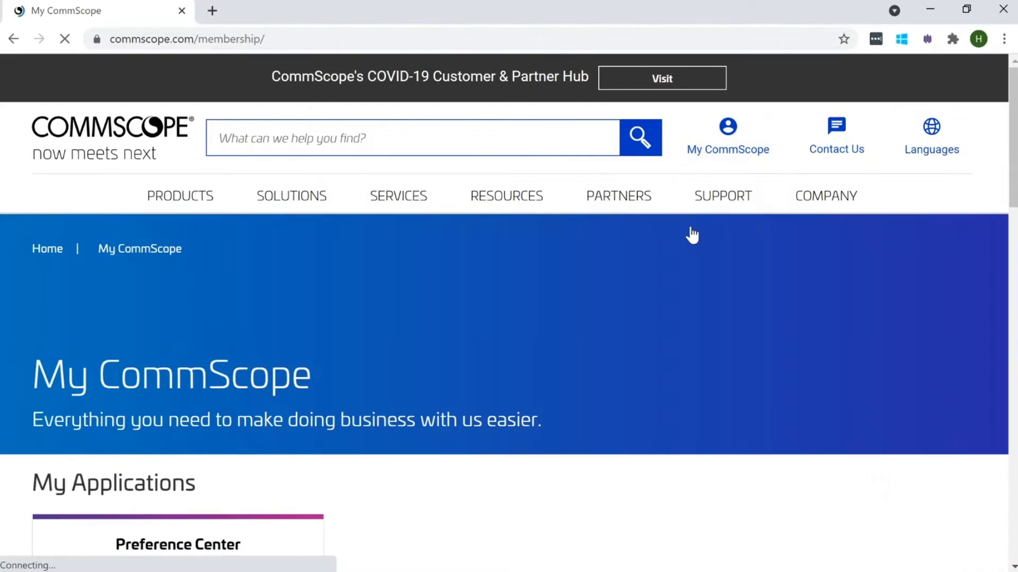
scroll(down, 3)
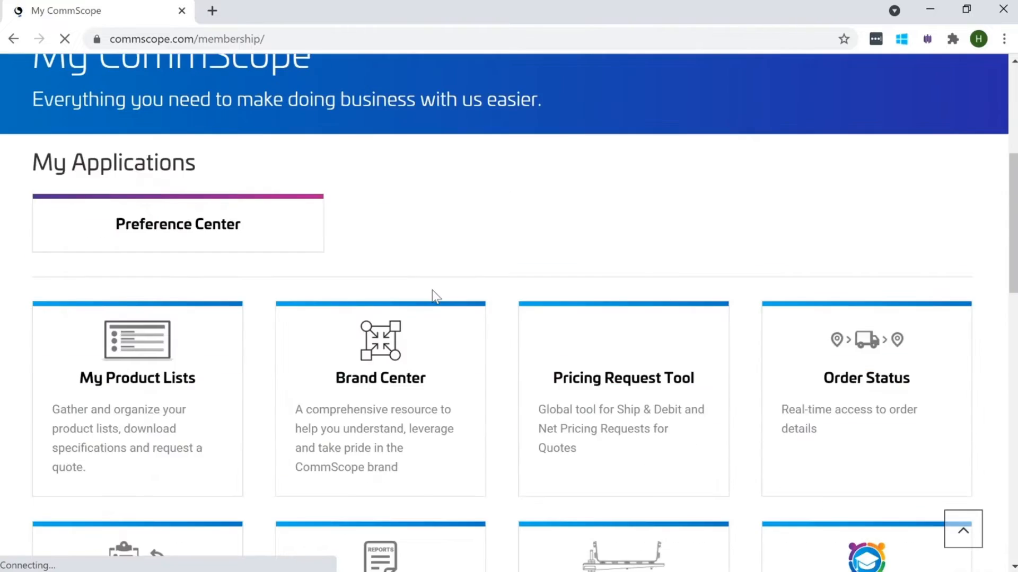
scroll(down, 3)
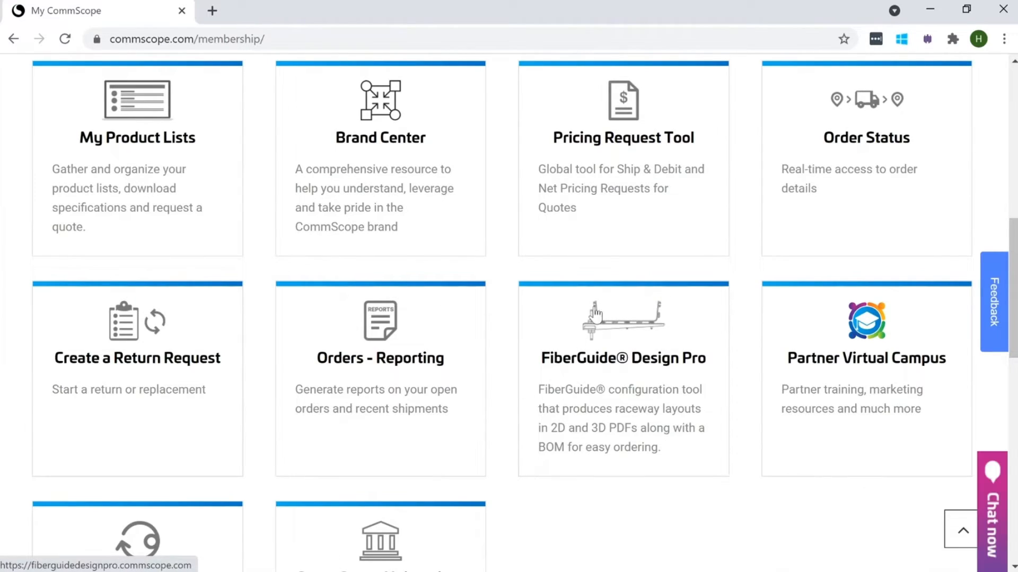
click(621, 318)
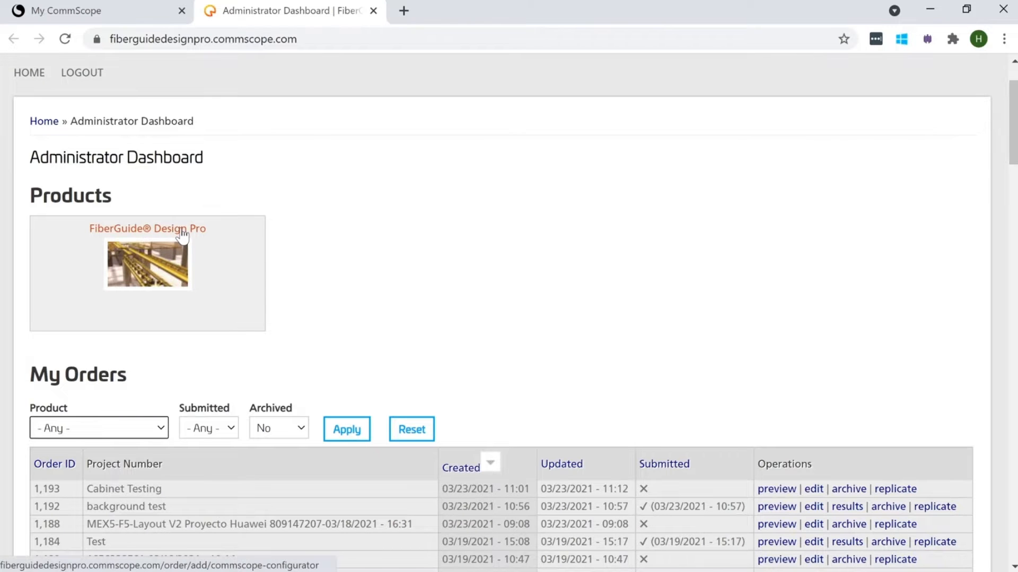
Start a new FiberGuide Design Pro configuration and show the Background options
click(147, 228)
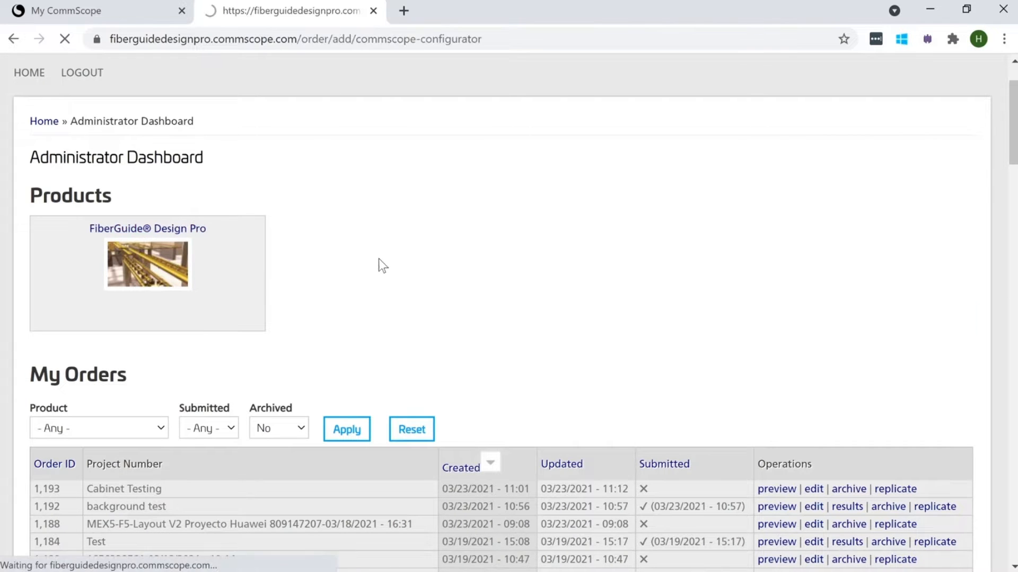
click(147, 264)
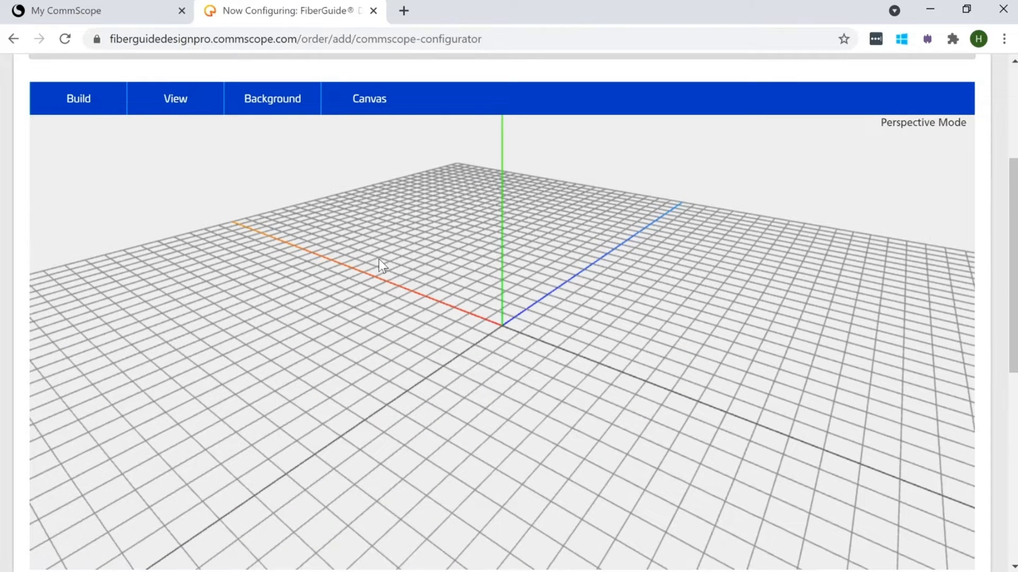
click(272, 98)
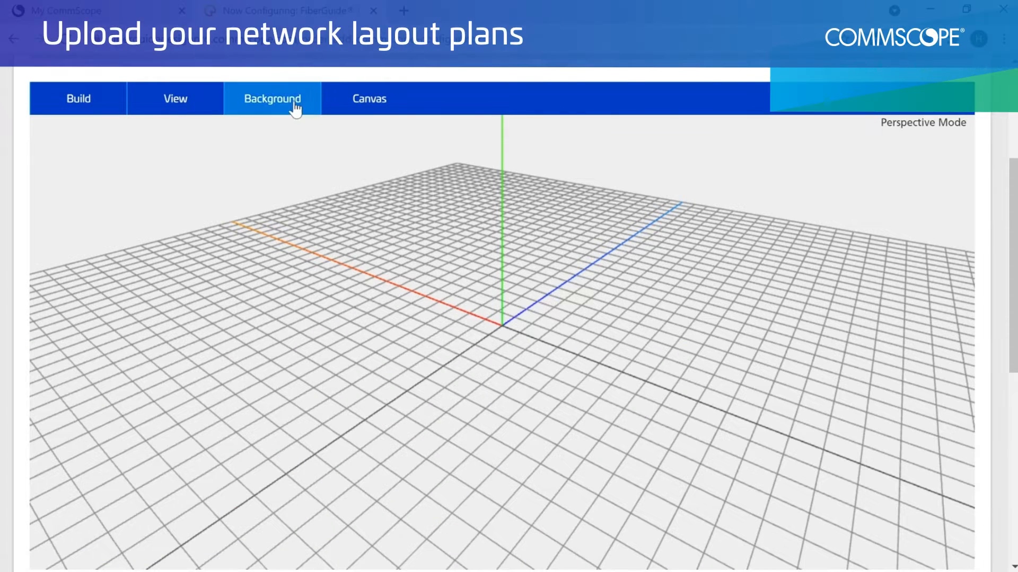
click(272, 98)
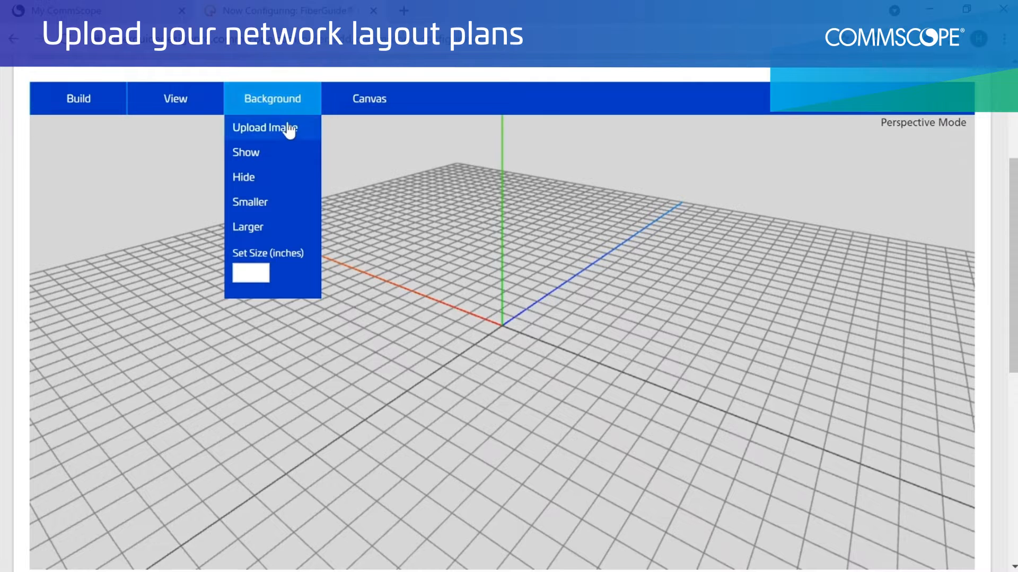
Upload the cpdimage.jpeg floor plan as the design background
click(264, 127)
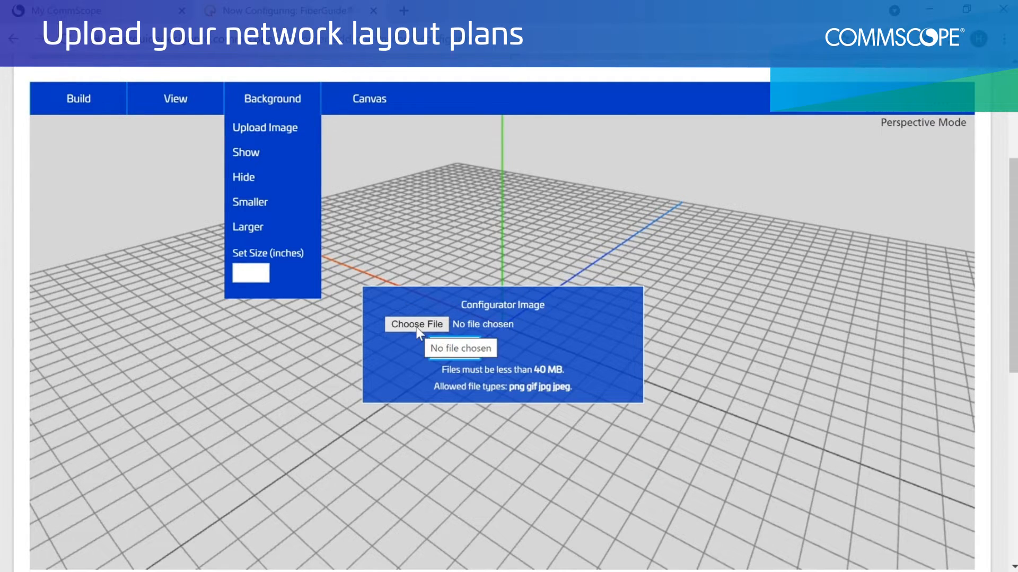
click(416, 324)
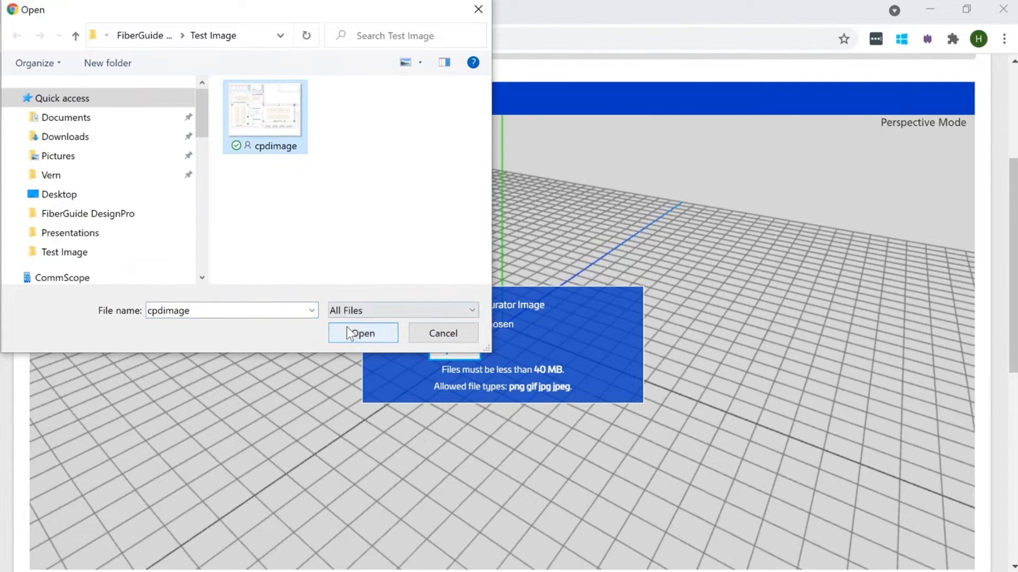
click(362, 332)
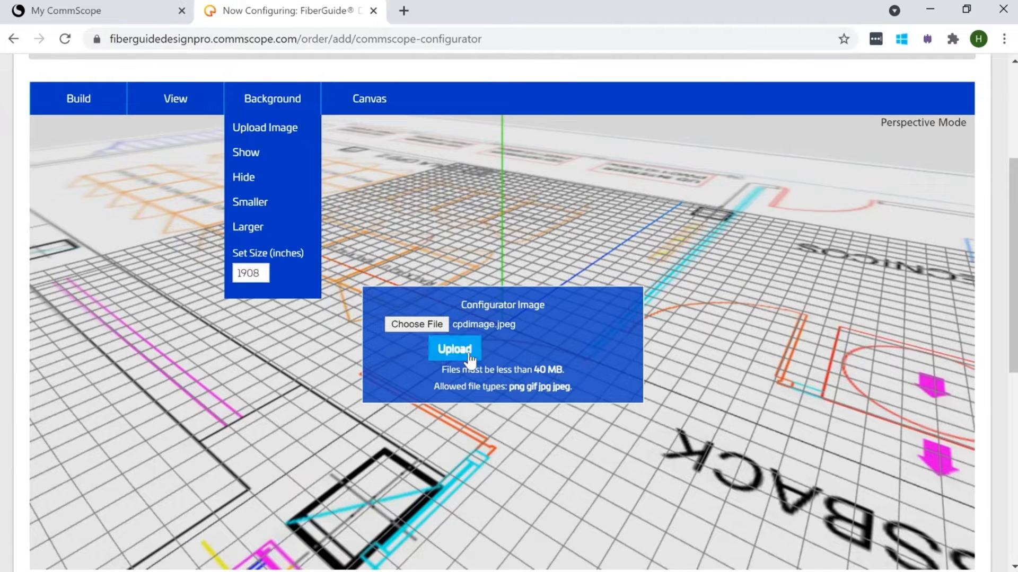
click(454, 348)
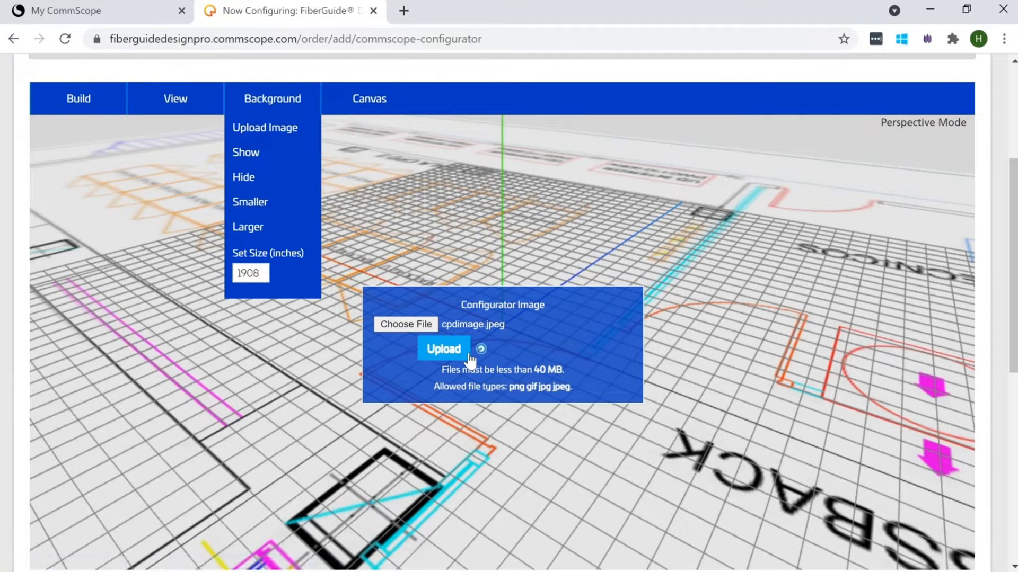
Filter the Build catalog to Yellow colour, 4x4 size and Straight category parts
click(443, 349)
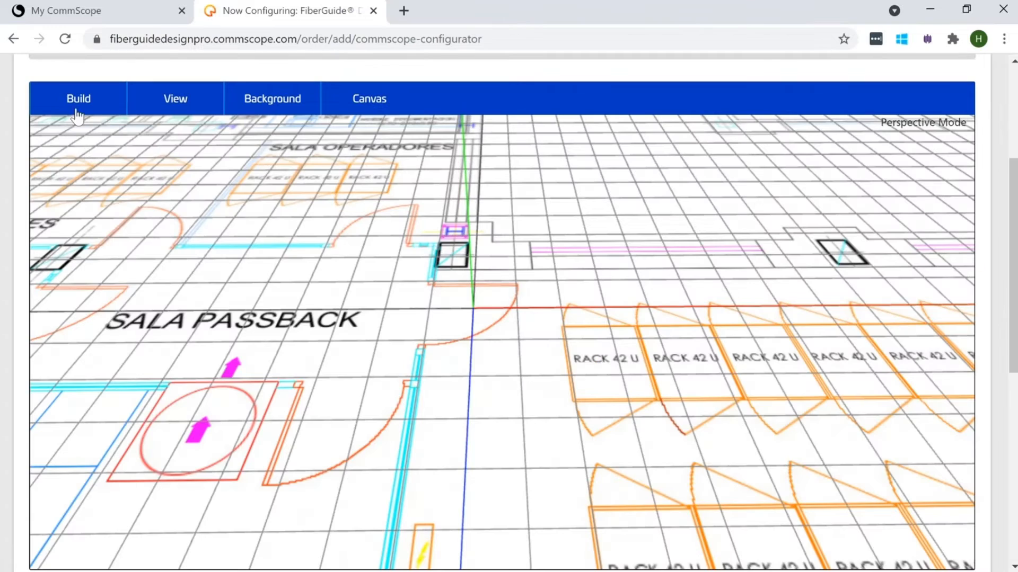
click(78, 98)
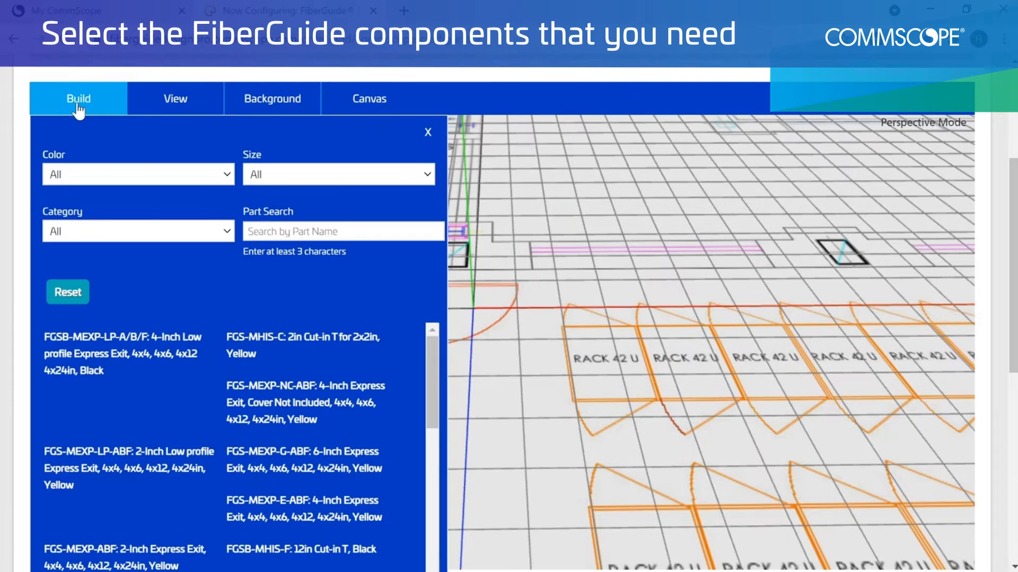
mouse_move(113, 134)
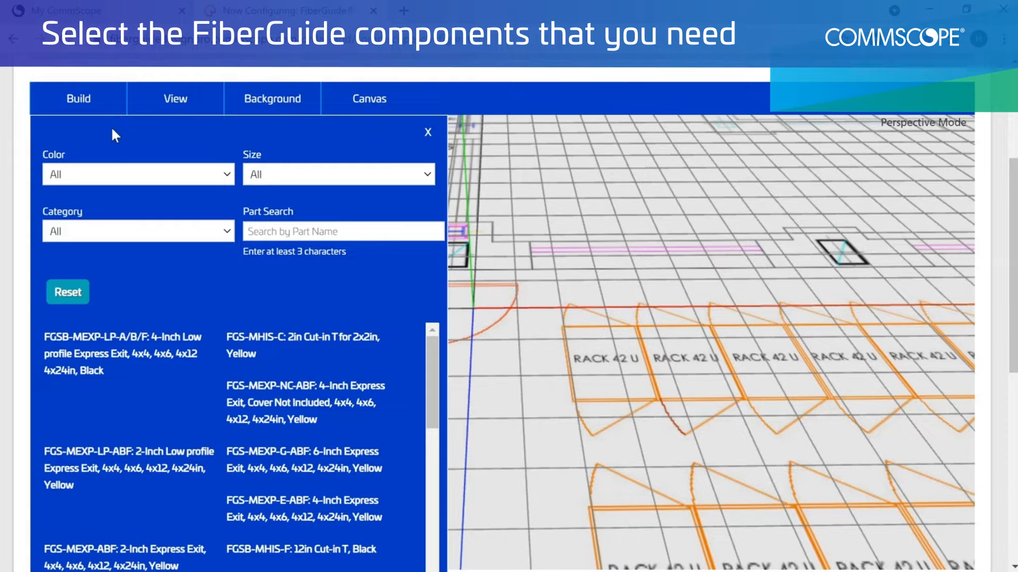
click(137, 173)
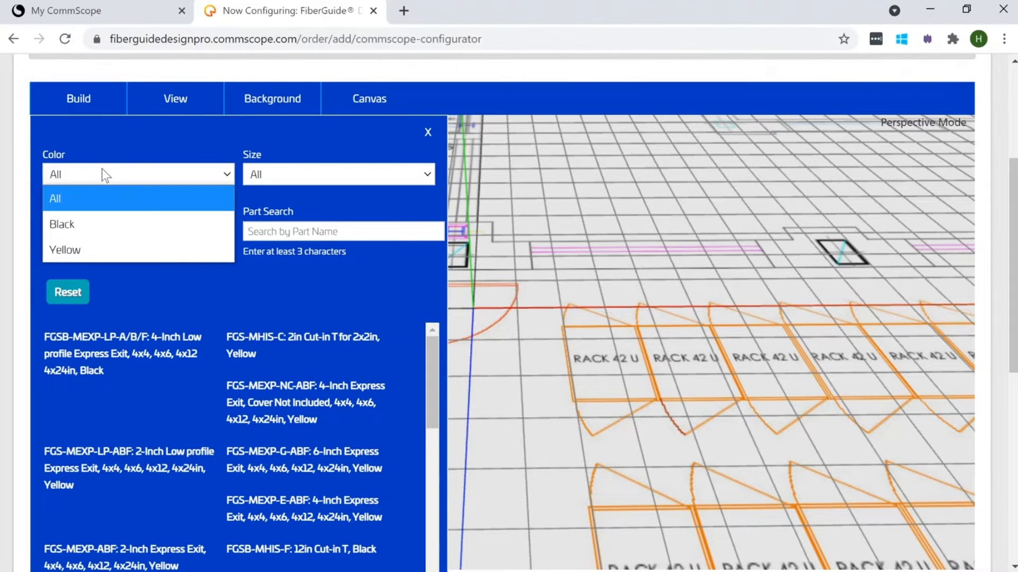
mouse_move(87, 250)
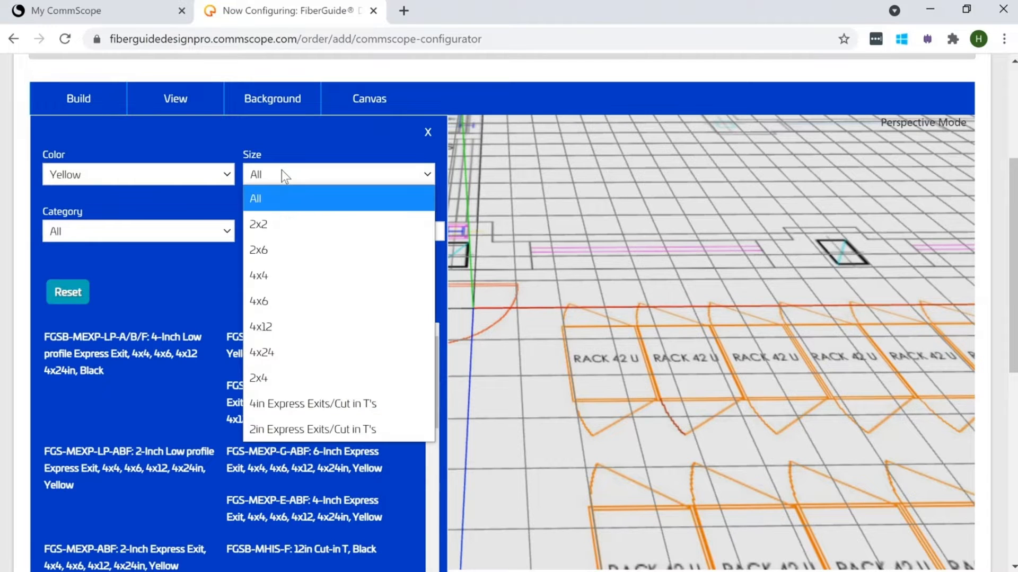
click(258, 274)
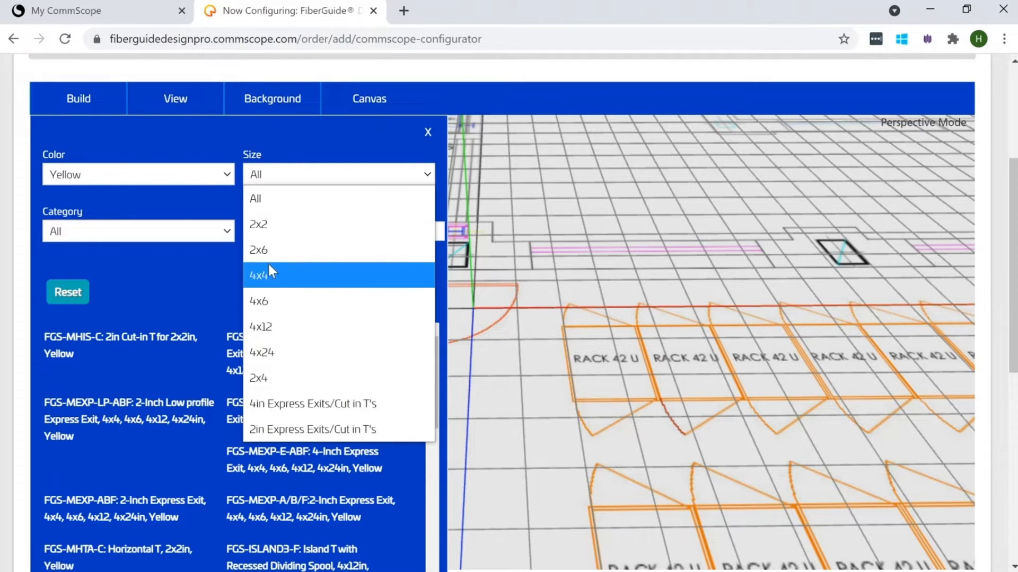
click(258, 275)
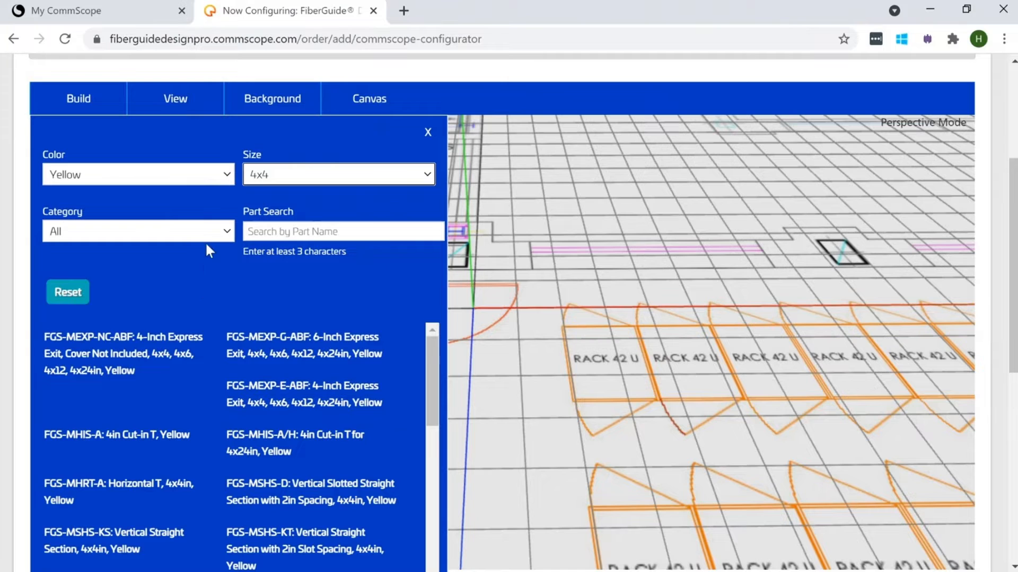
click(138, 231)
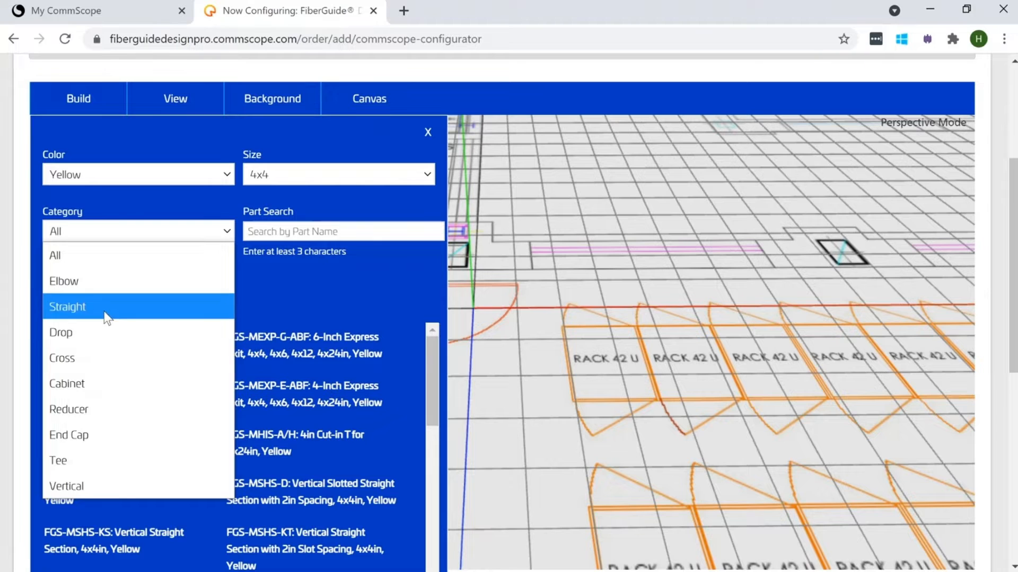
click(67, 306)
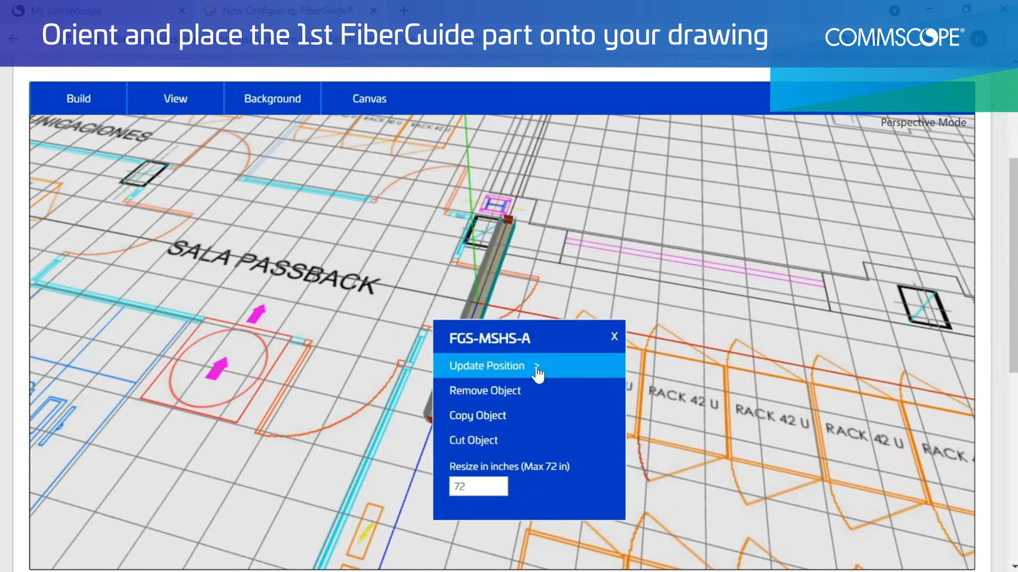
Rotate the placed FGS-MSHS-A straight section 90 degrees via Update Position
click(486, 365)
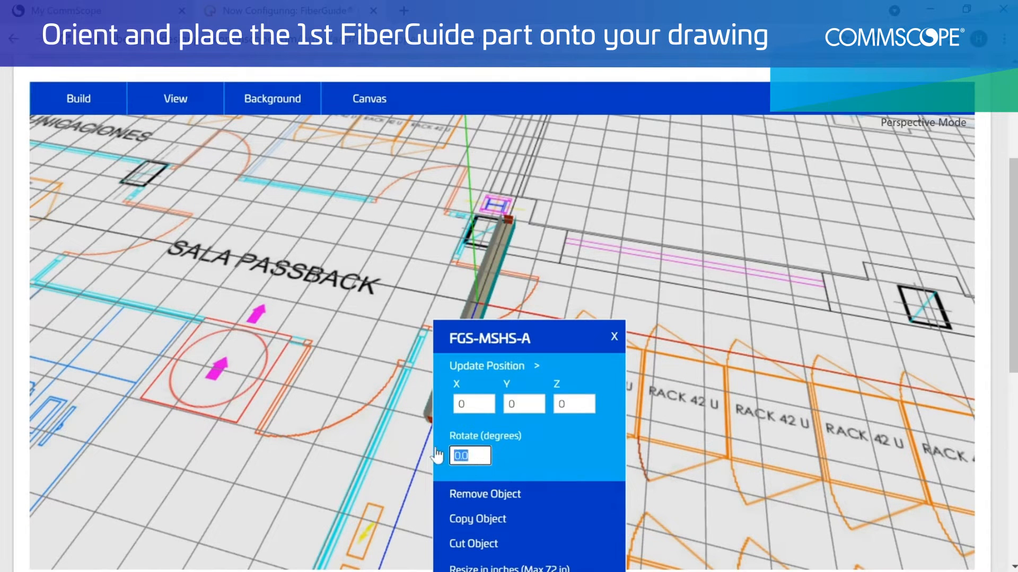
text(90)
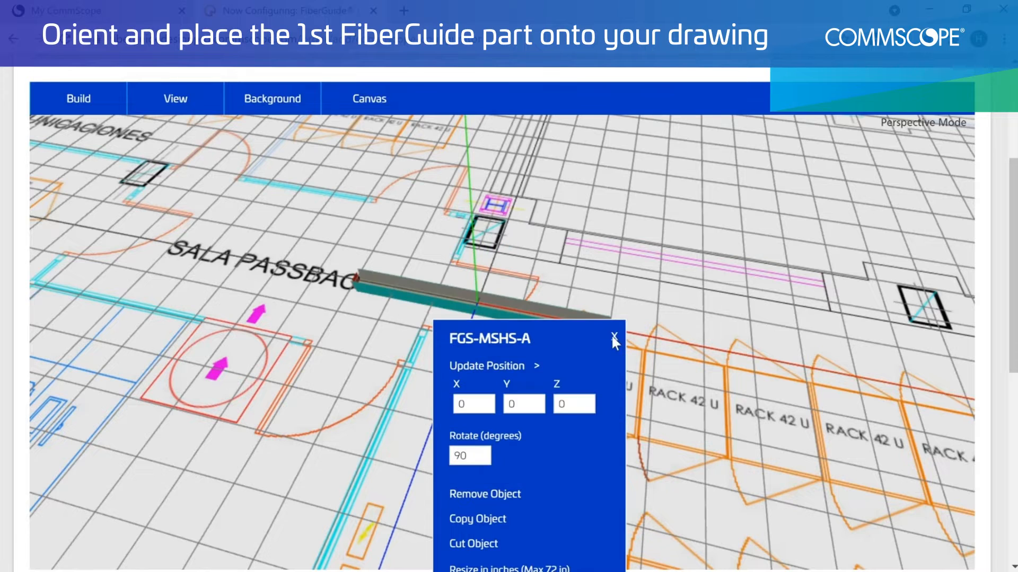
click(613, 339)
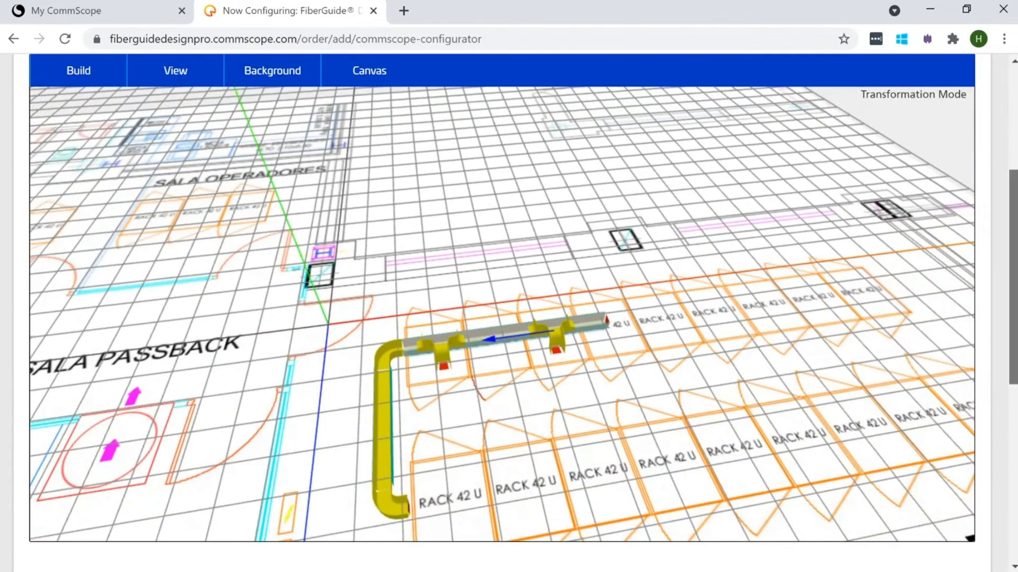
Scroll below the 3D canvas to the Project Info form
scroll(down, 3)
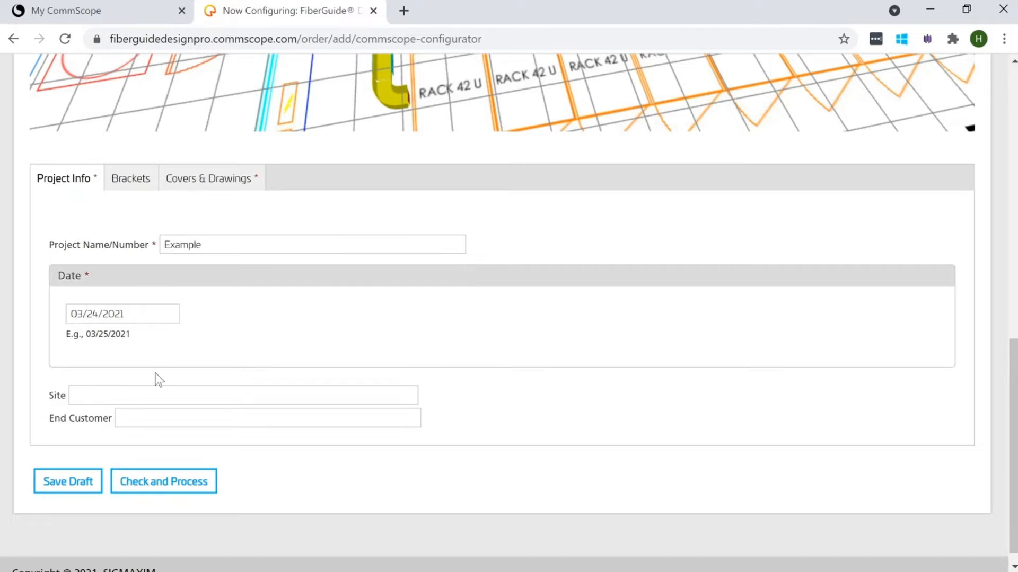
Enter ship-to city 'Shakopee, MN', attach the 4x4 cantilever bracket to threaded rod, and check the configuration
text(Shakopee, MN)
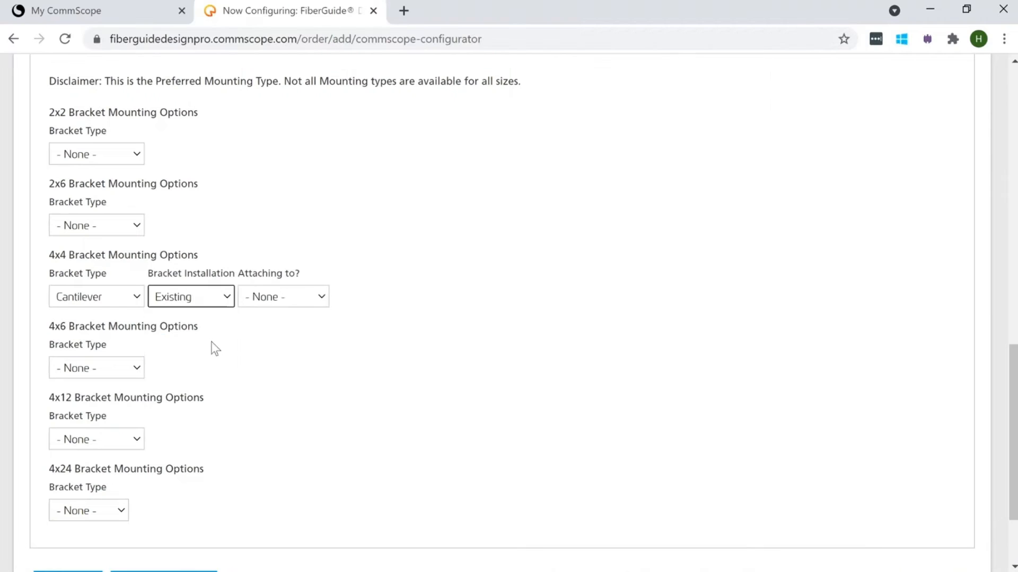
click(282, 297)
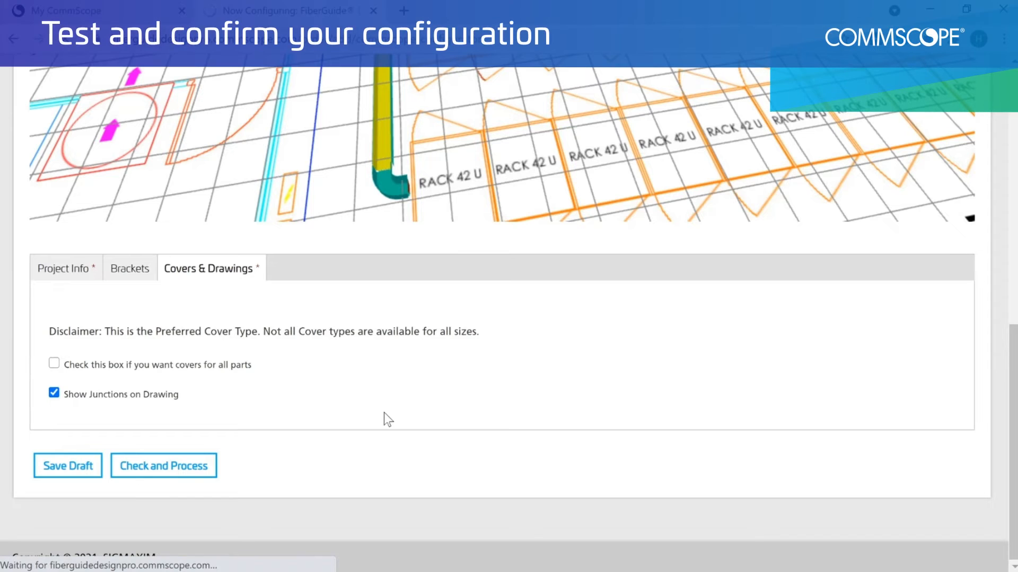
click(163, 466)
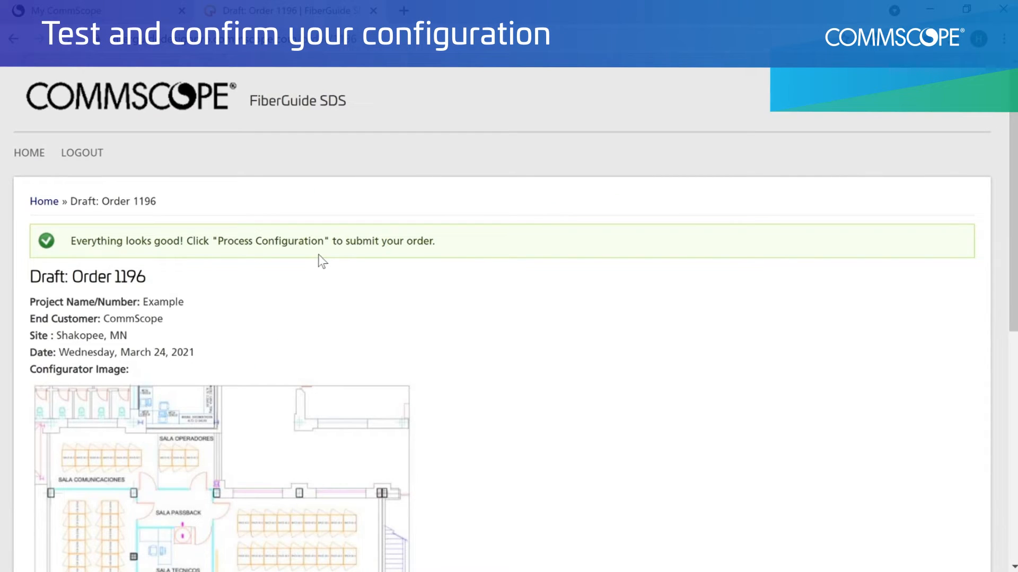
mouse_move(225, 246)
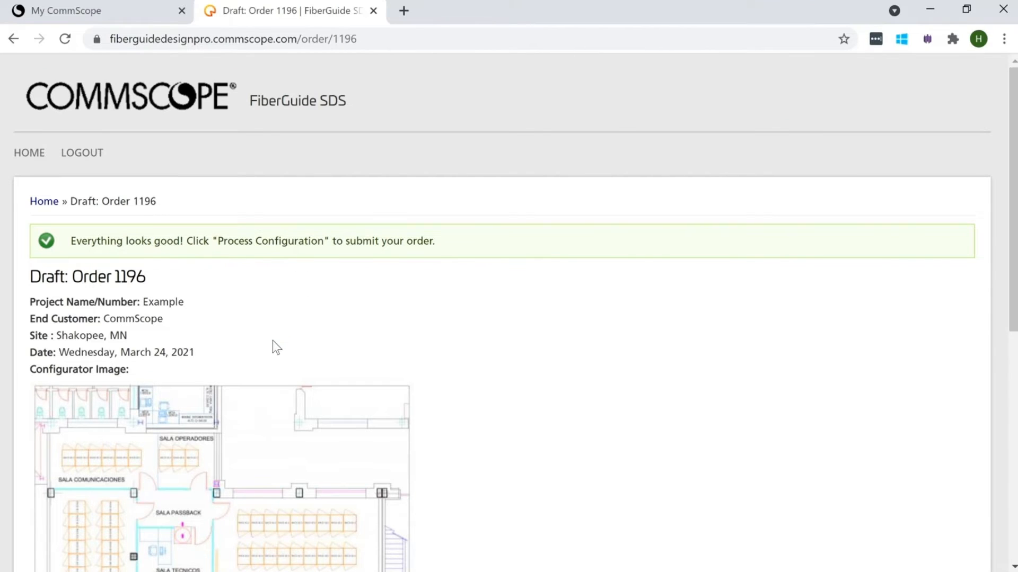
Review the draft order 1196 summary and process the configuration
scroll(down, 3)
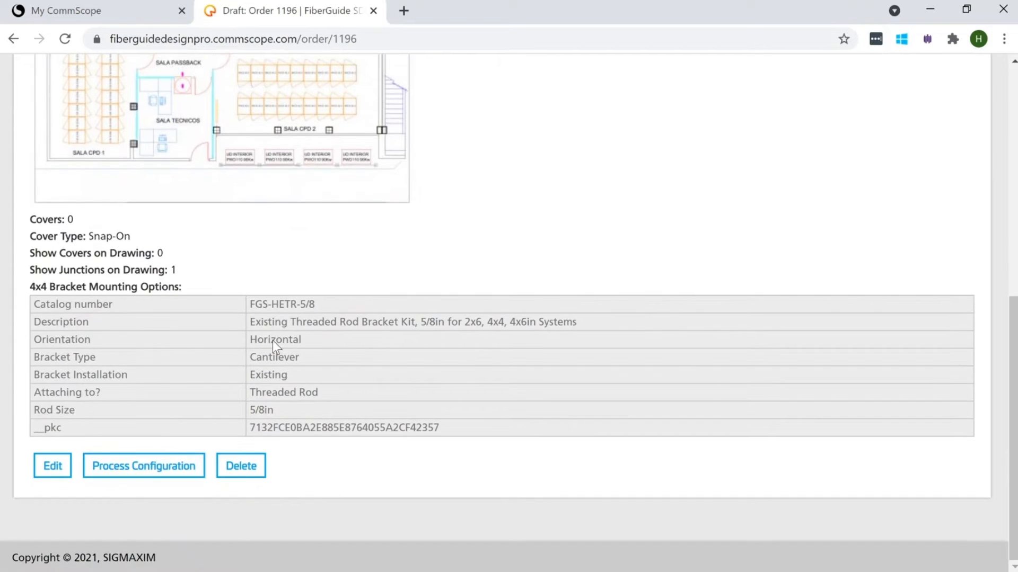
mouse_move(144, 466)
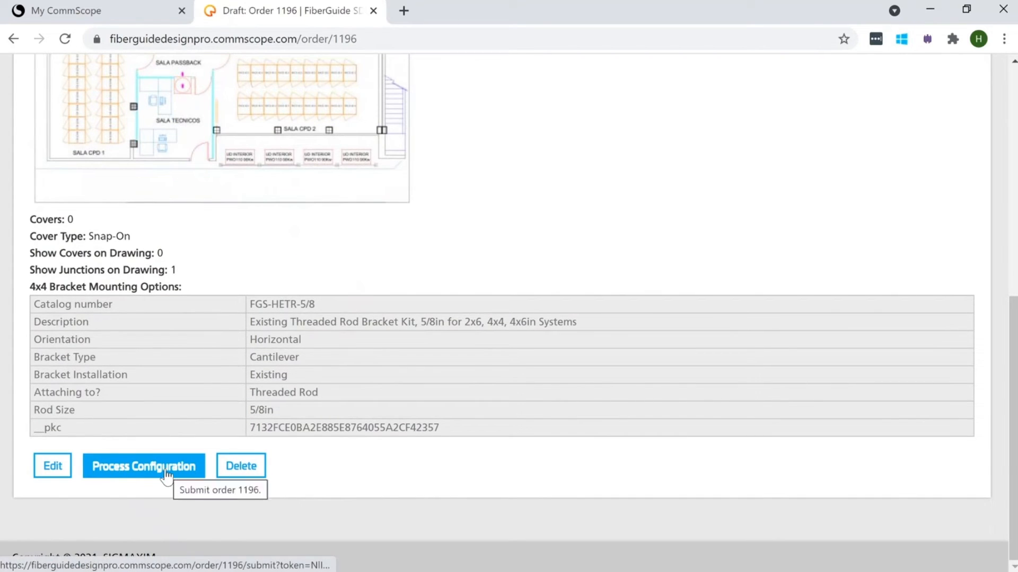
click(143, 466)
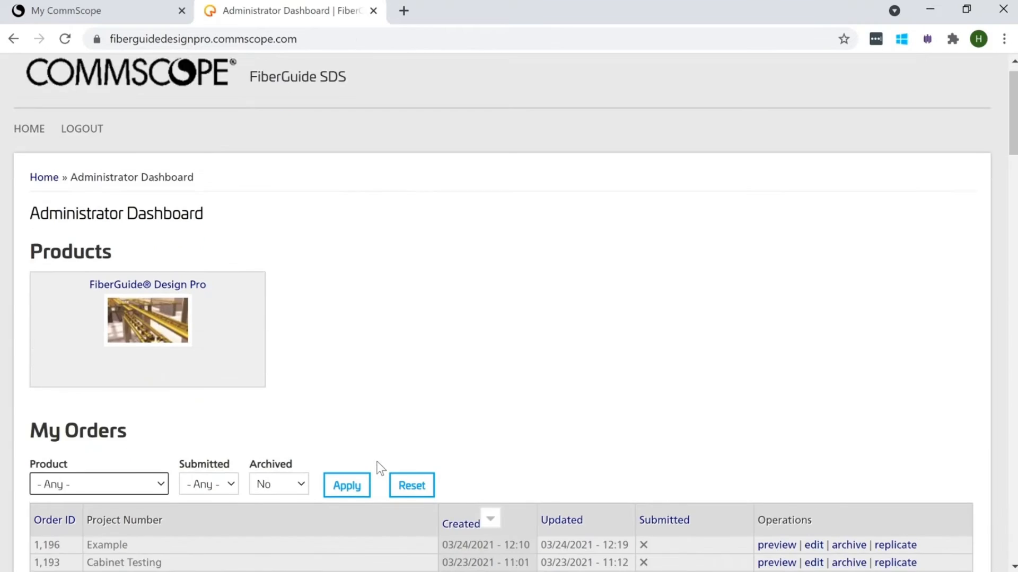
Download ORDER_1192.xlsx and ORDER_1192_3D.pdf from the order 1192 results
scroll(down, 3)
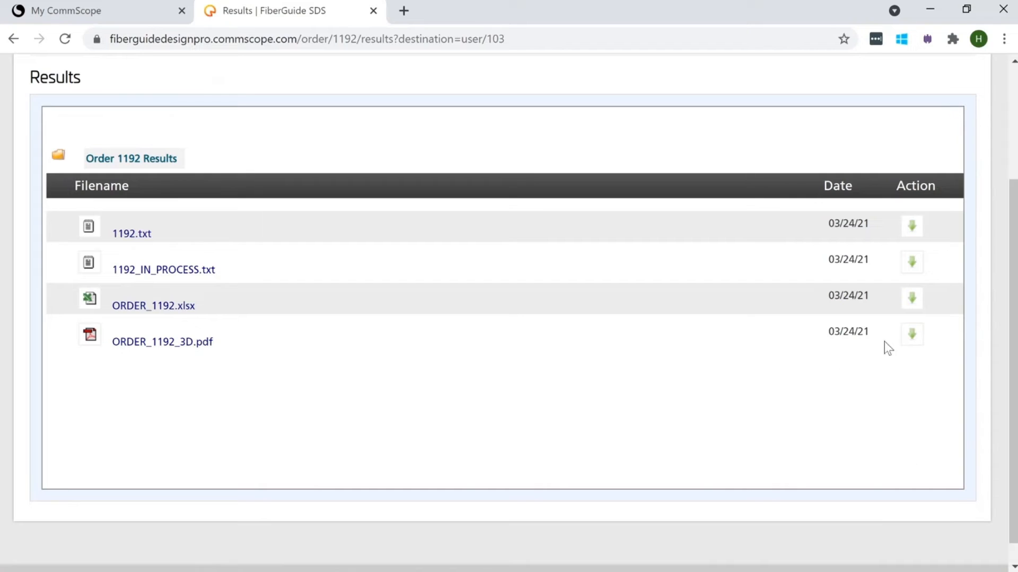
click(911, 297)
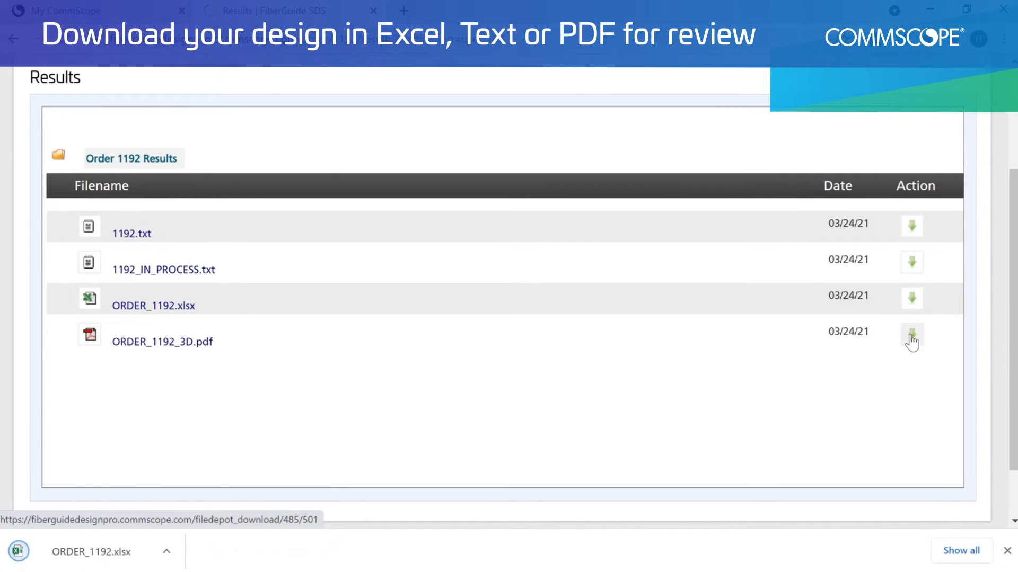
click(911, 340)
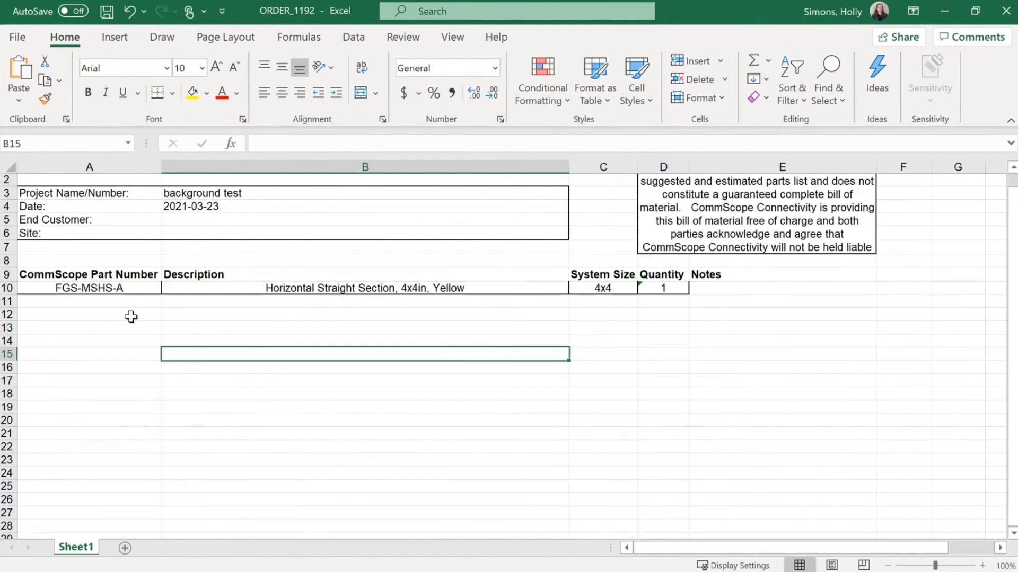
click(89, 301)
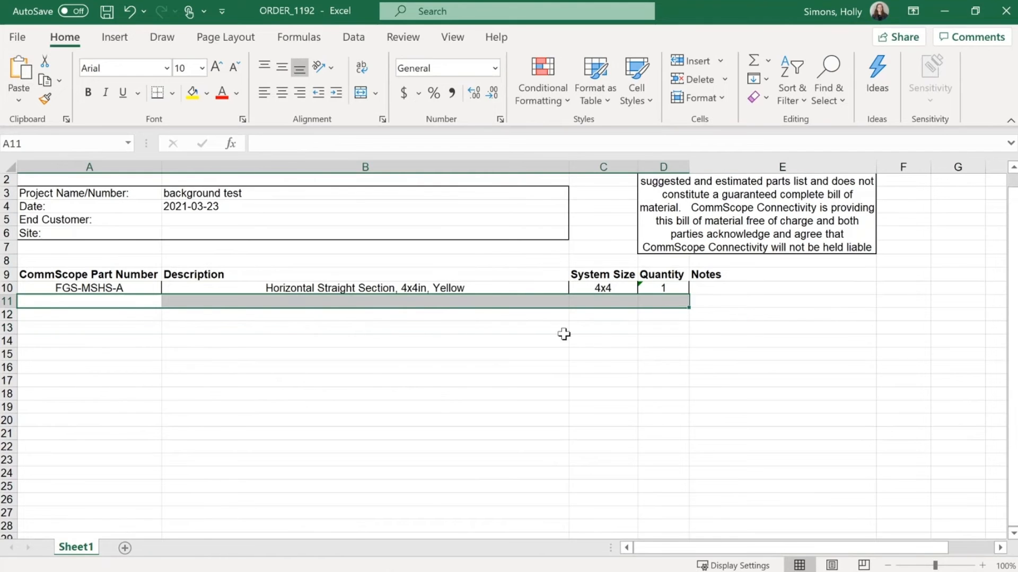
mouse_move(111, 308)
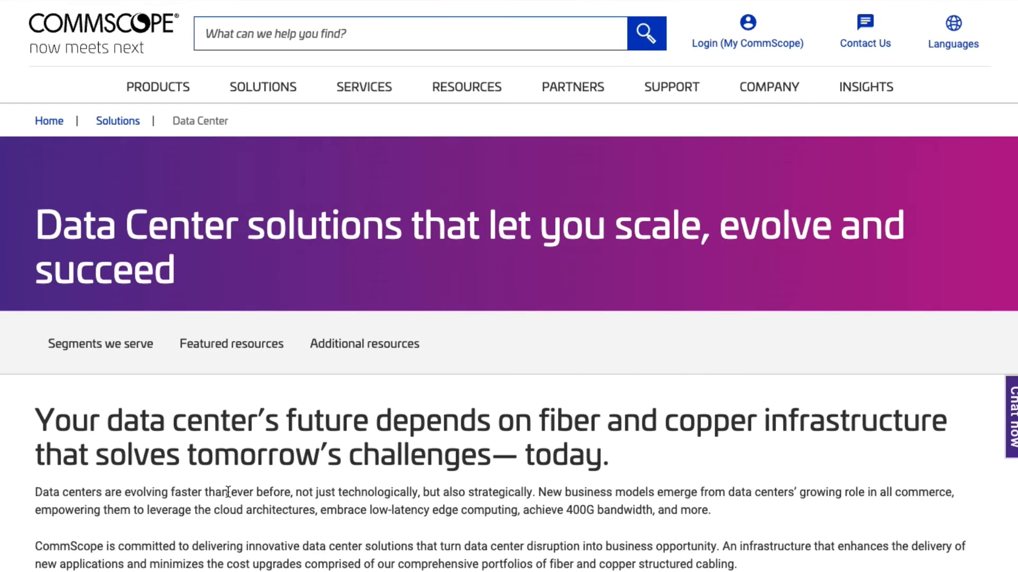
Launch the Pathways and Spaces Calculator from the CommScope calculators listing
click(466, 87)
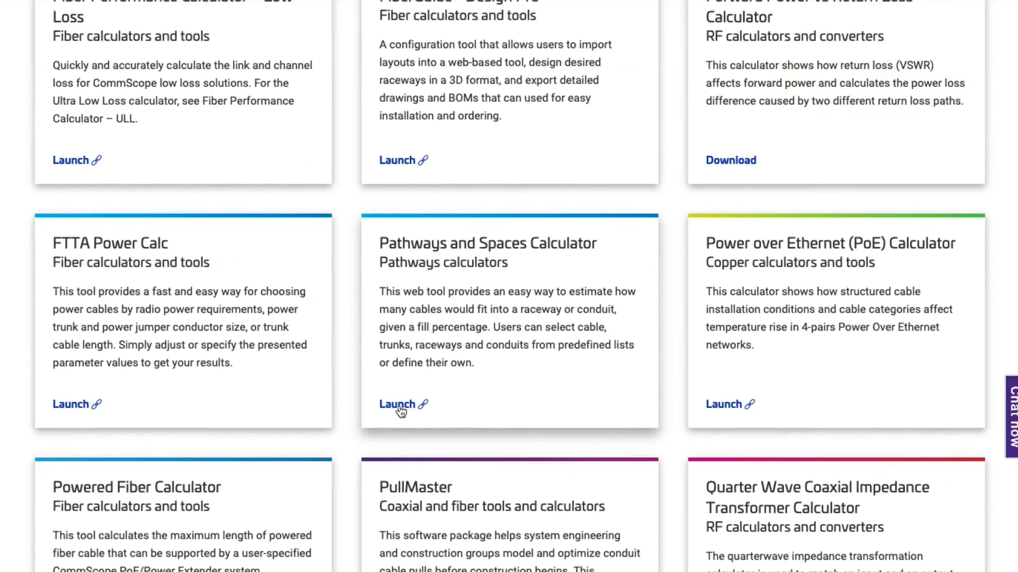
click(397, 405)
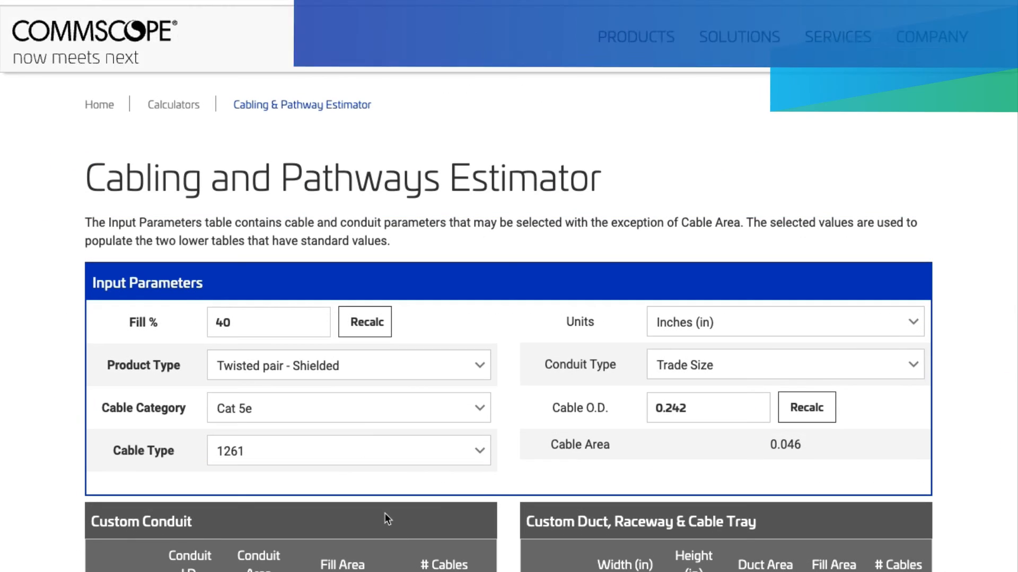
Set Fill % to 70, Product Type Fiber and Cable Type 12f Plenum Fiber trunk
click(708, 407)
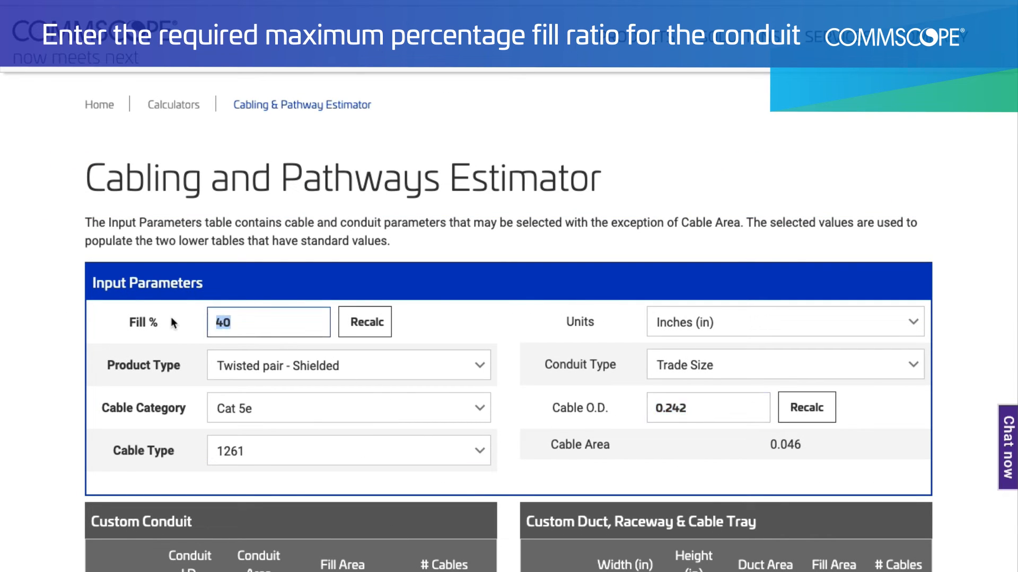
text(70)
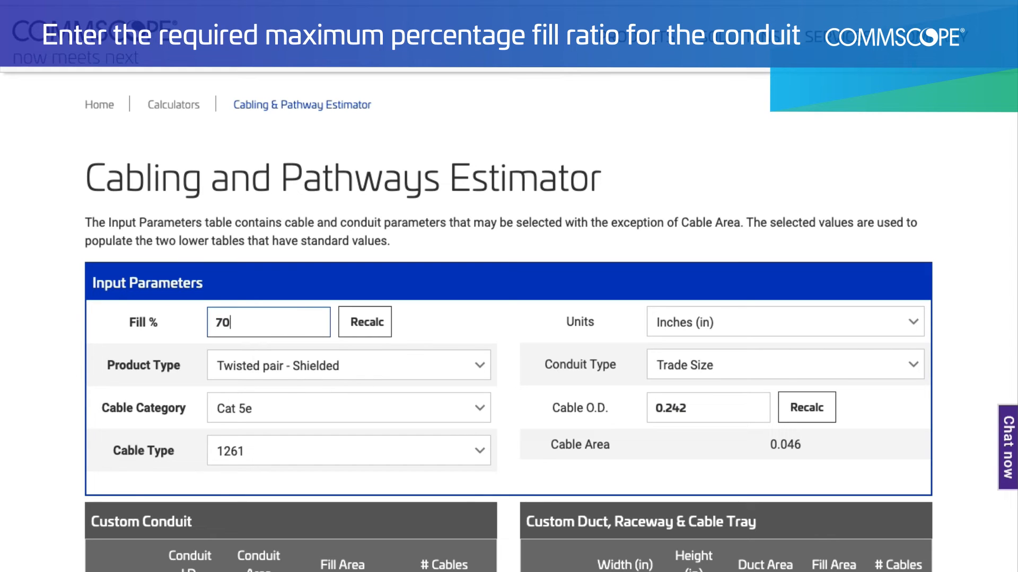
click(349, 365)
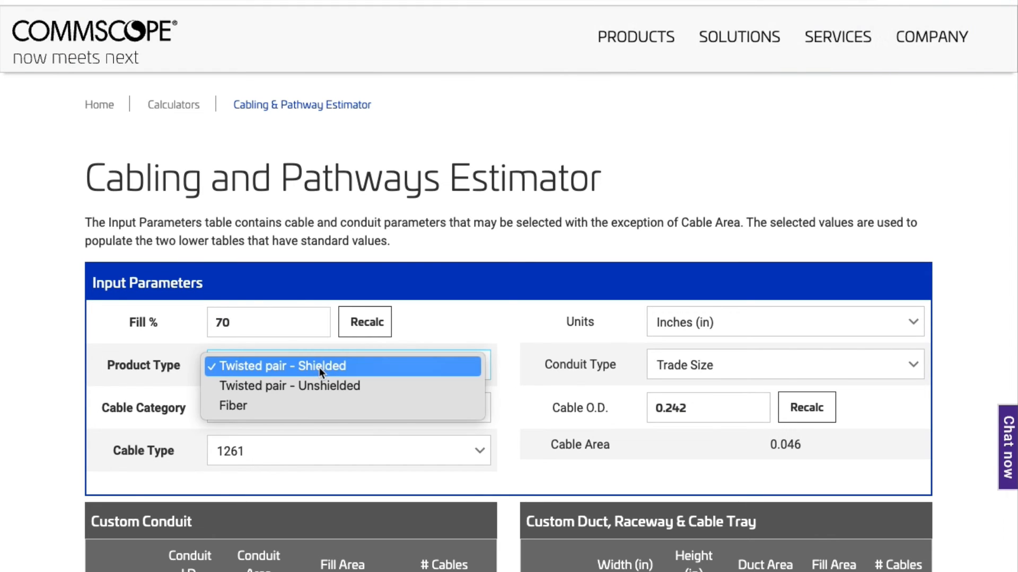
click(232, 405)
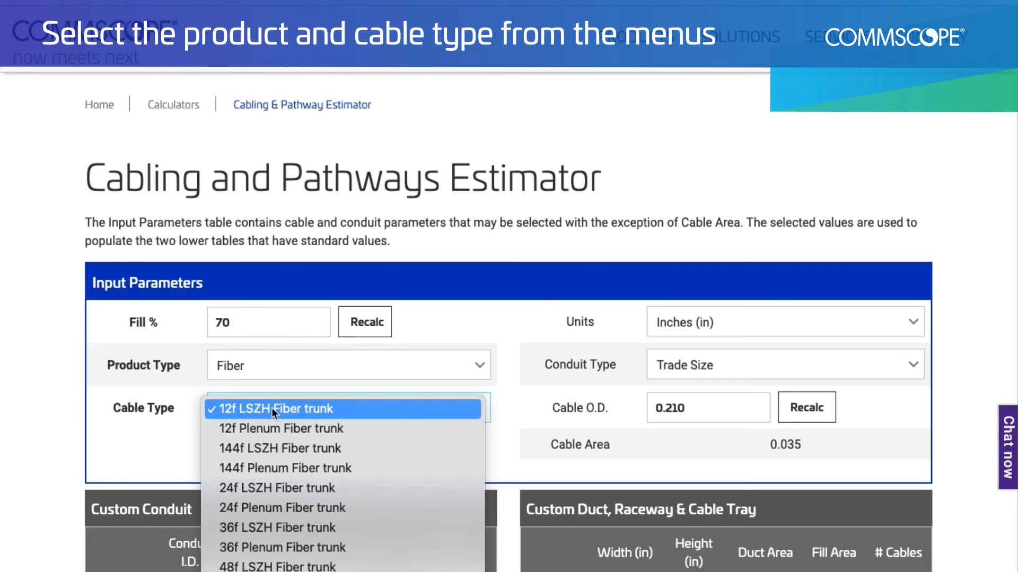
click(280, 429)
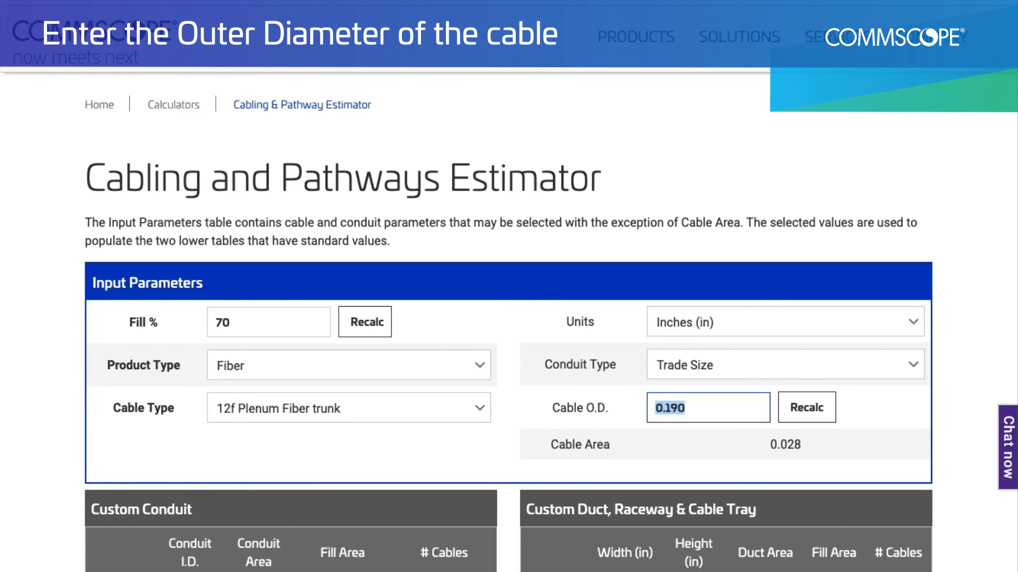
scroll(down, 3)
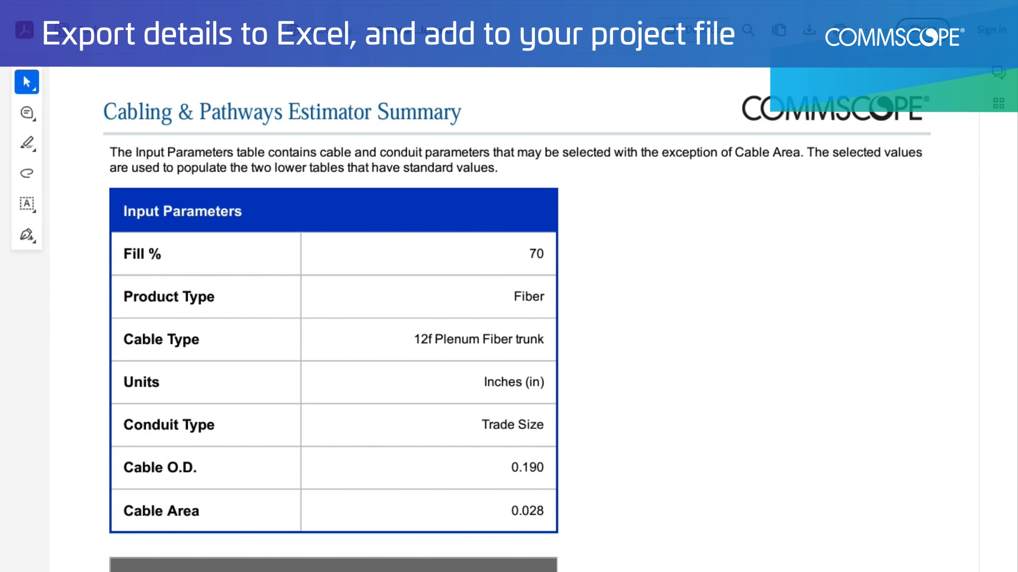
scroll(down, 3)
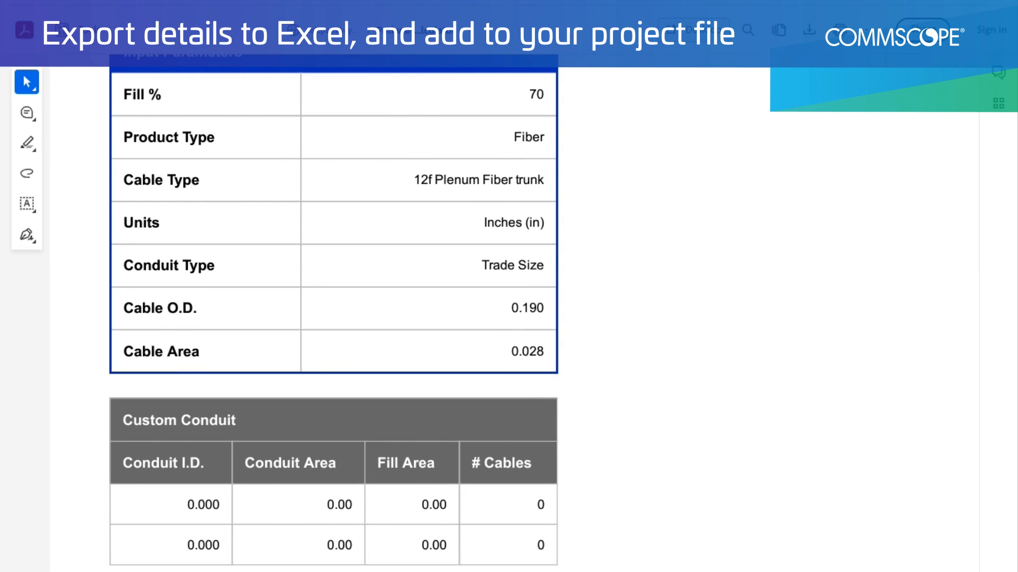
scroll(down, 3)
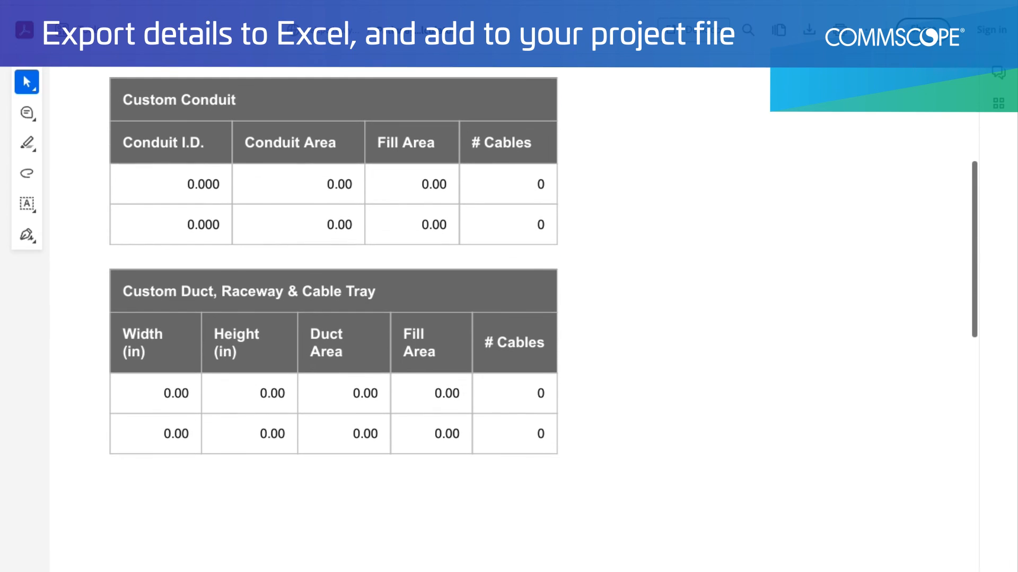
scroll(down, 3)
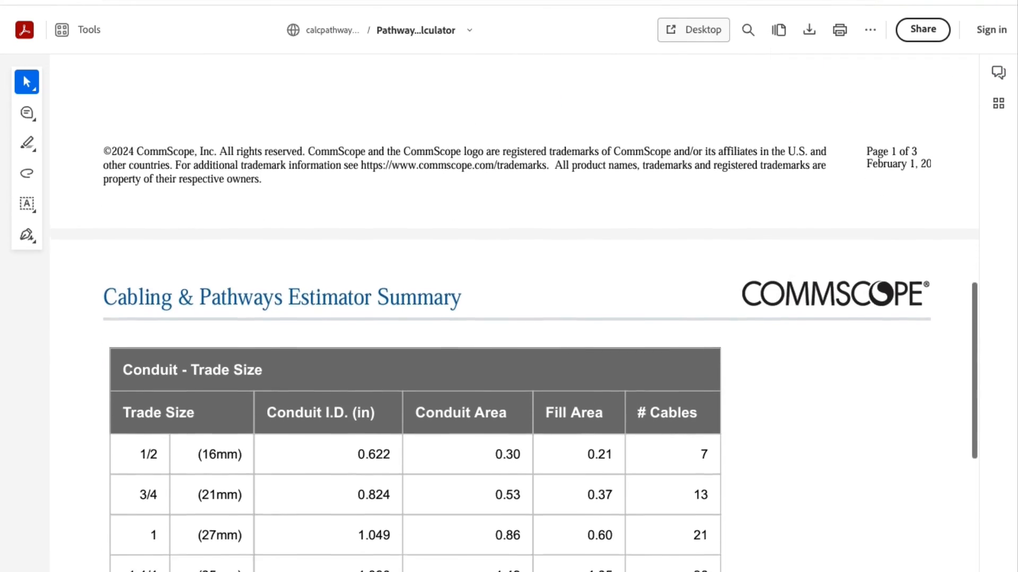